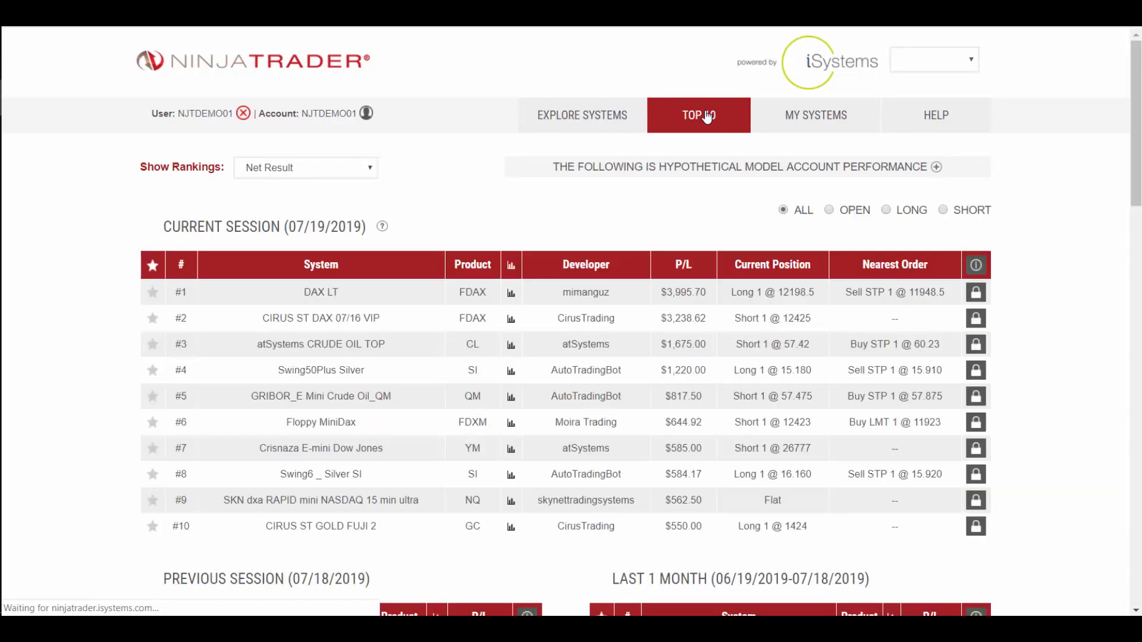
- View the Top 10 rankings by net result for session, month, year and since-2001 periods
left_click(697, 115)
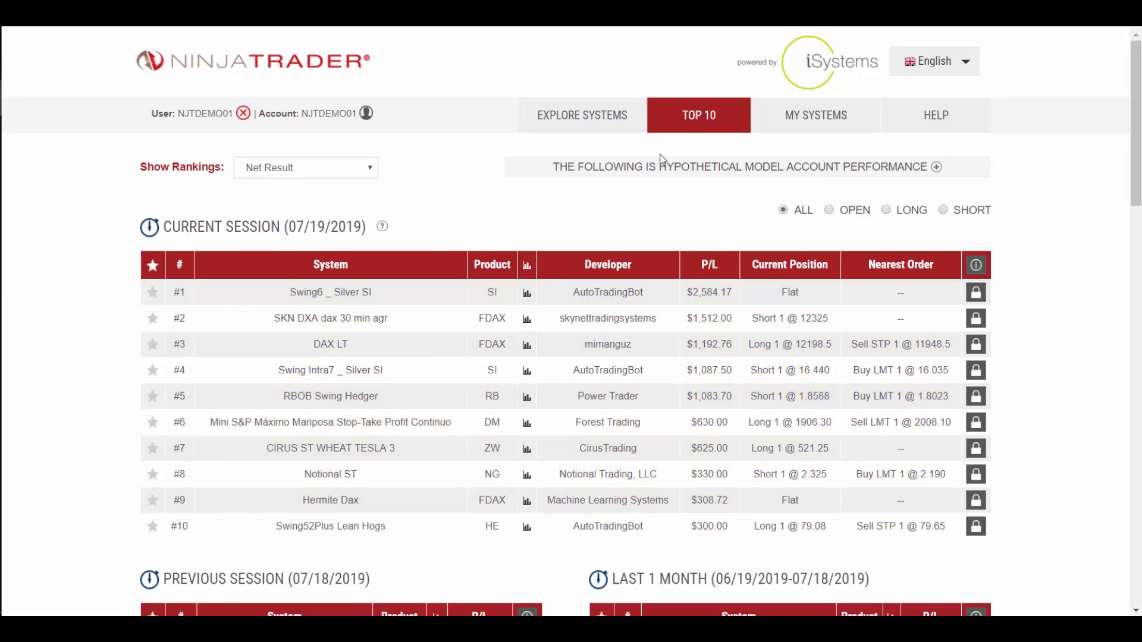
scroll("down", 3)
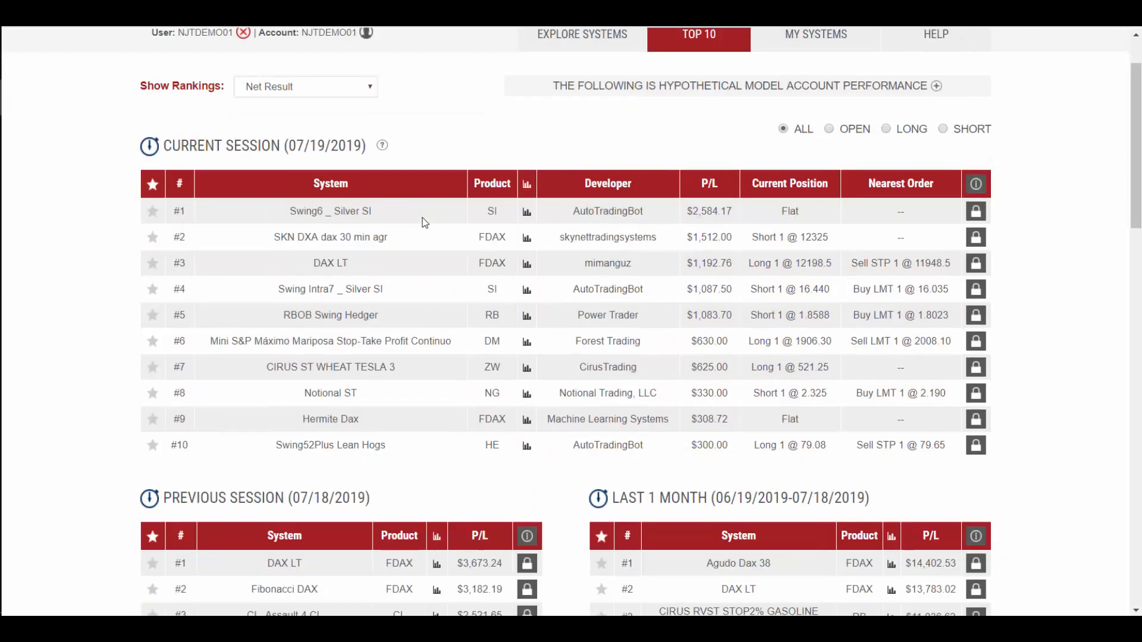
scroll("down", 3)
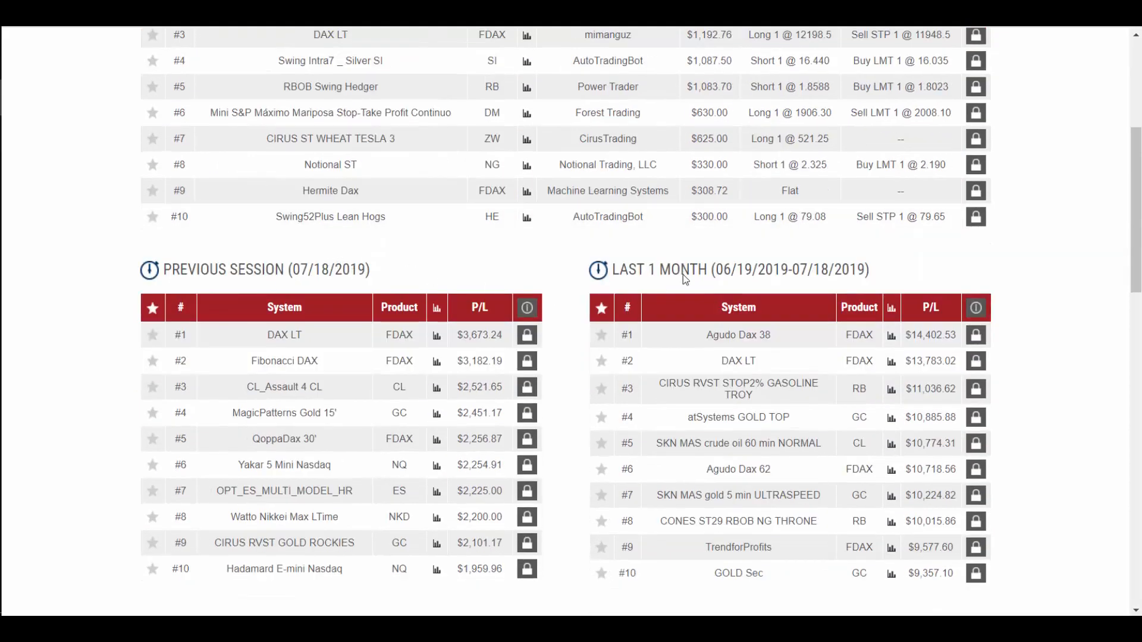
scroll("down", 3)
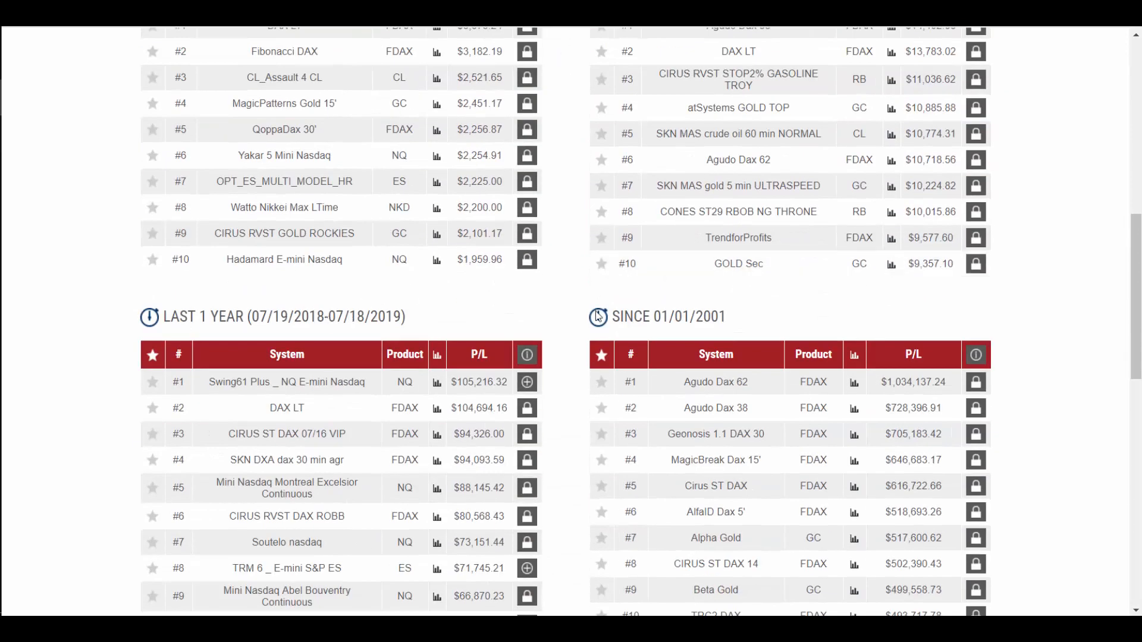
scroll("down", 3)
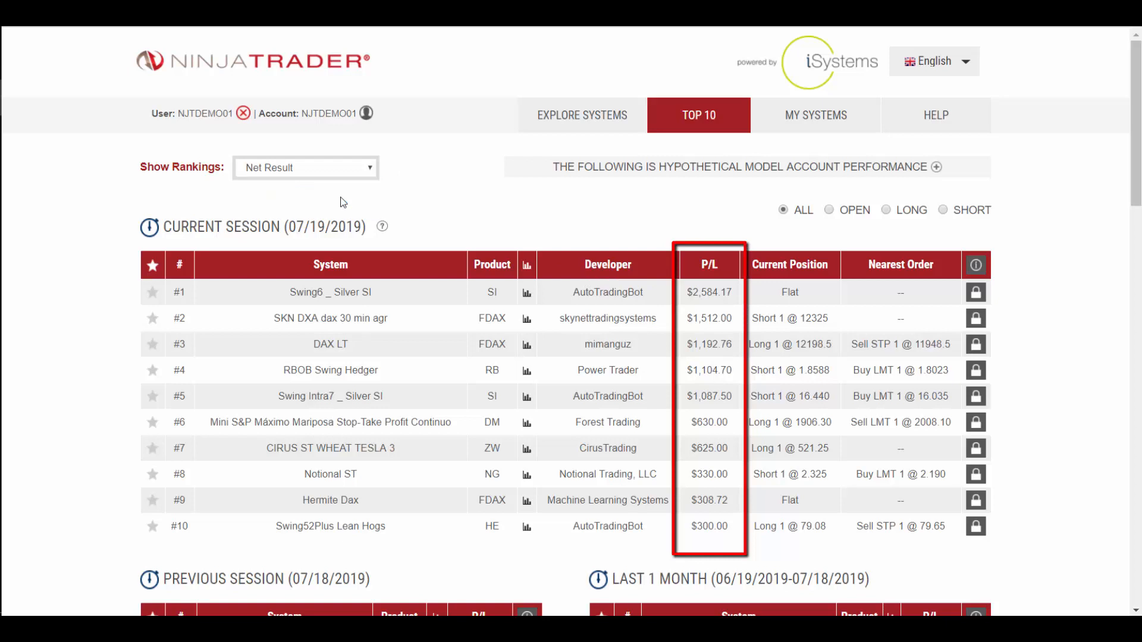
- Show Top 10 rankings as P/L percentage of the Suggested Capital
left_click(305, 168)
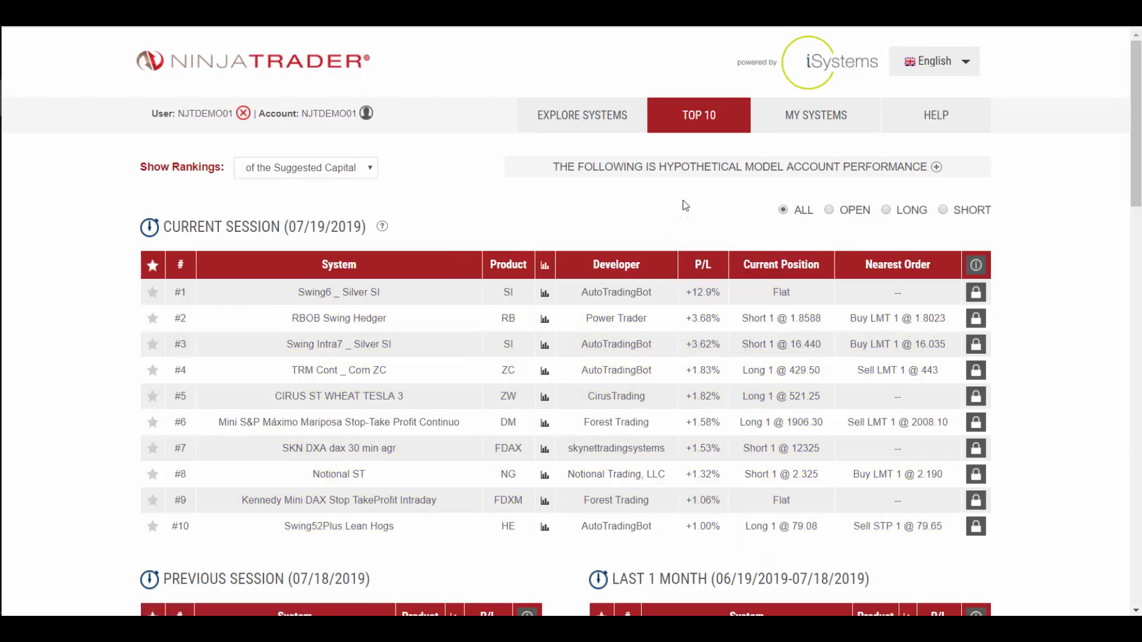
mouse_move(515, 219)
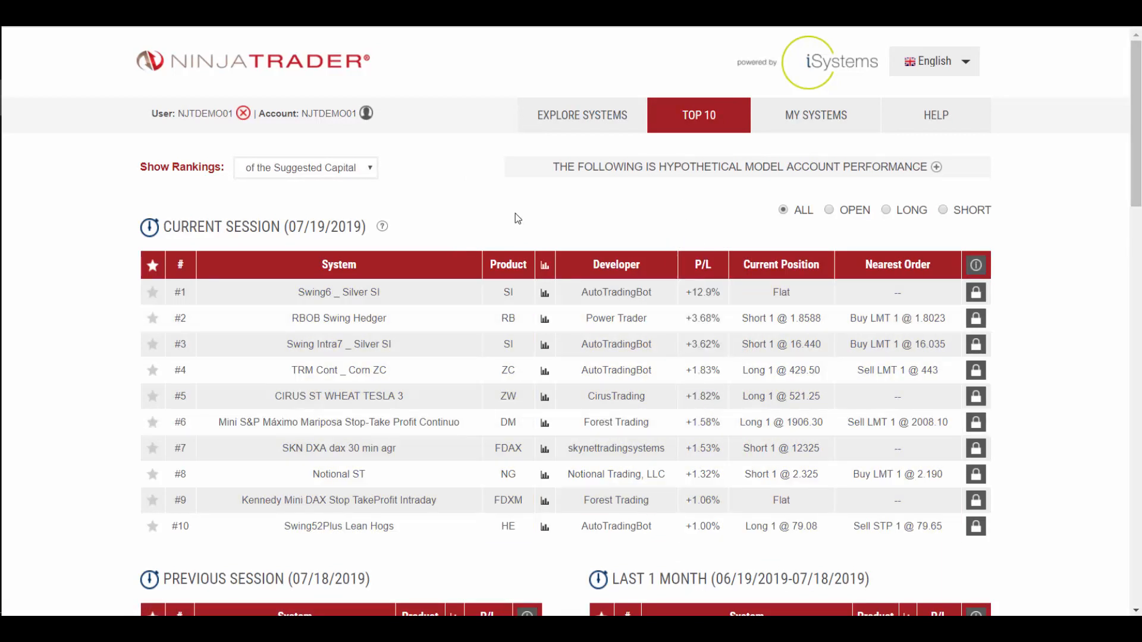
left_click(582, 116)
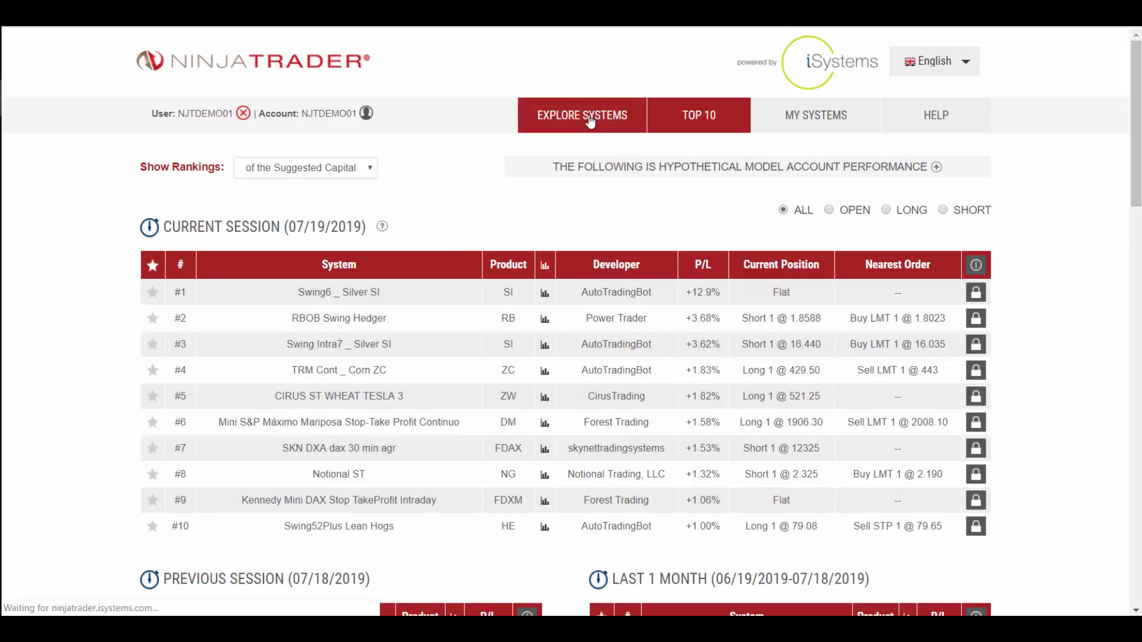
- Load the Explore Systems list of all 1,513 trading systems
left_click(582, 116)
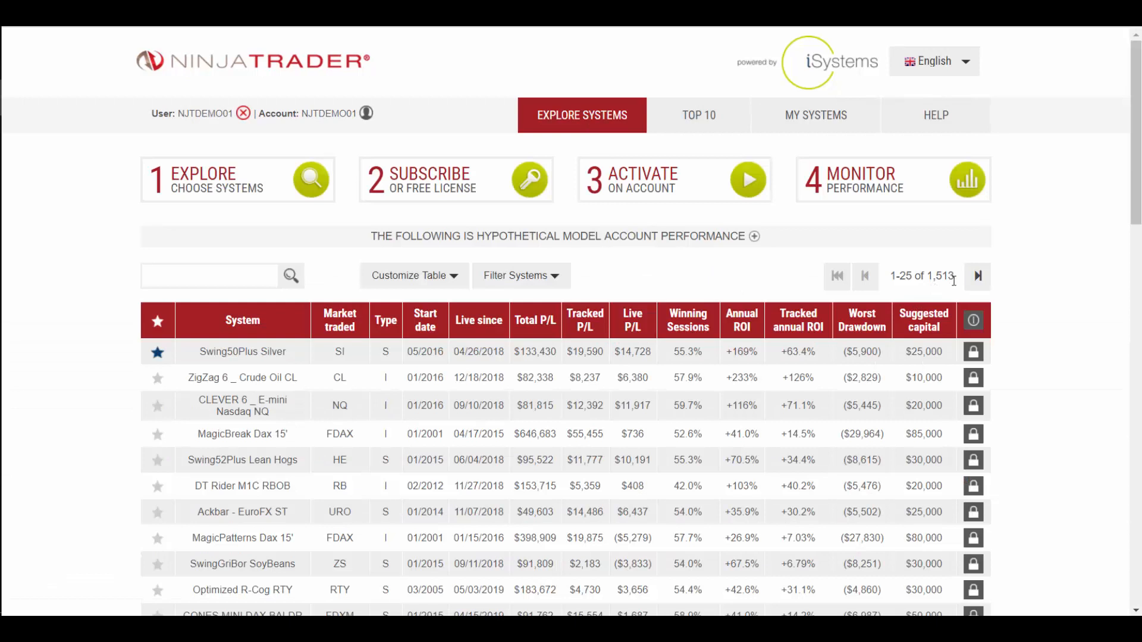
mouse_move(931, 261)
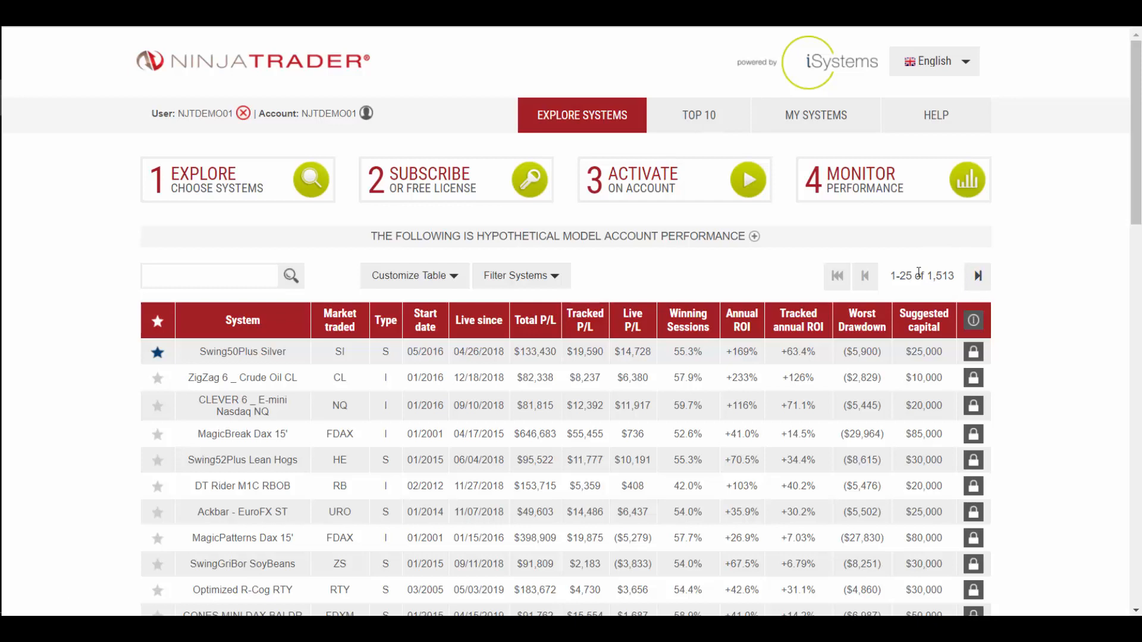
mouse_move(552, 275)
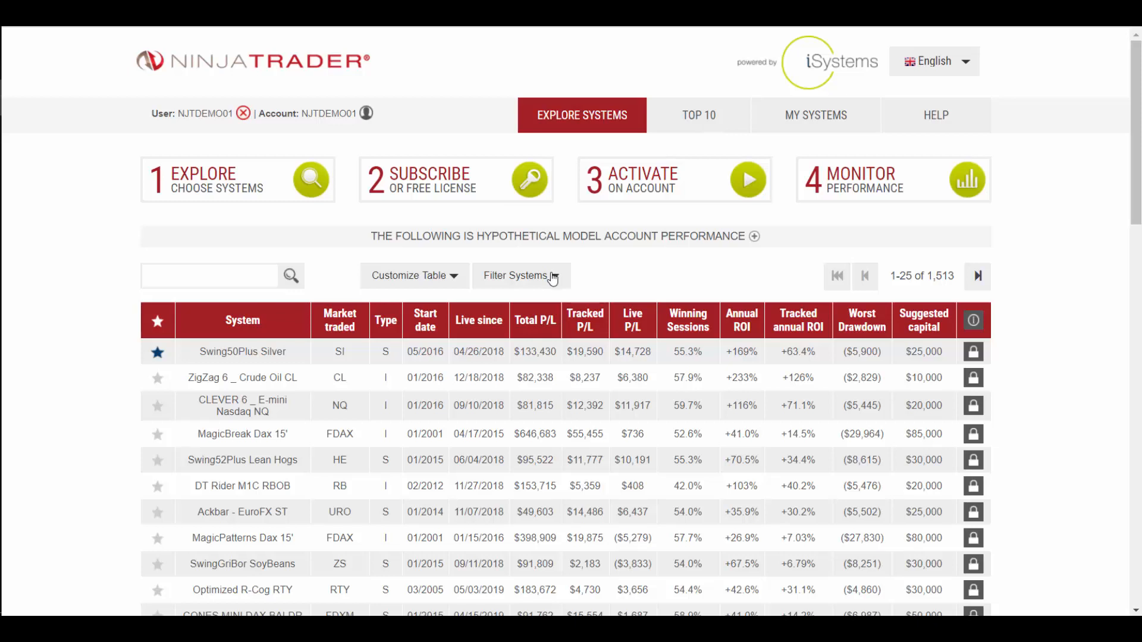
- Reveal the Filter Systems panel and review the filterable columns in the advanced picker
left_click(517, 275)
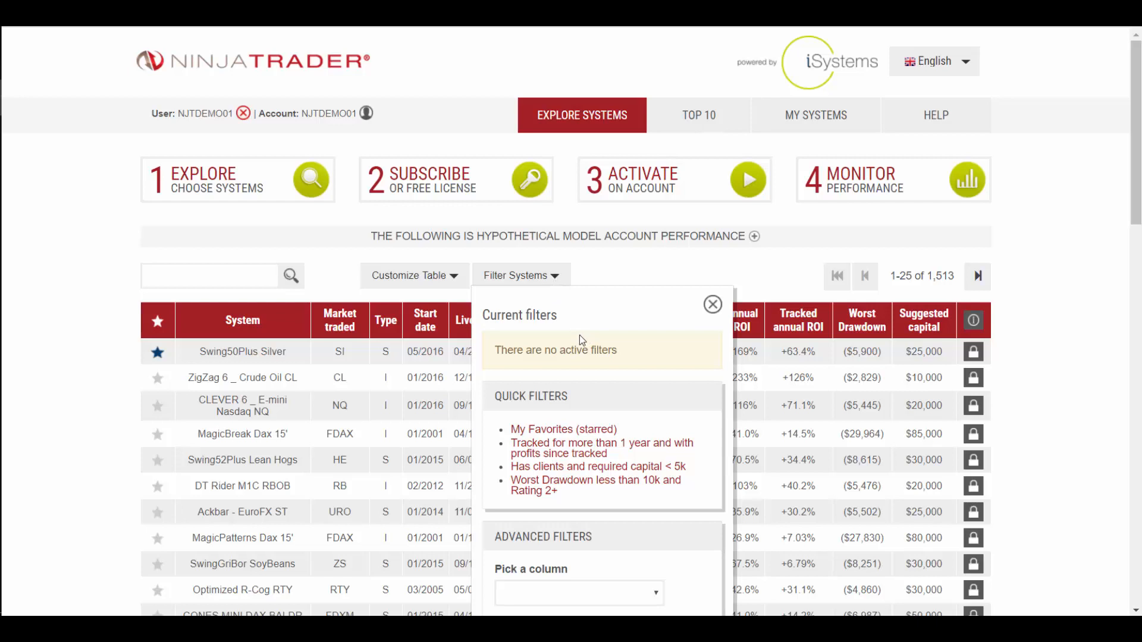
scroll("down", 3)
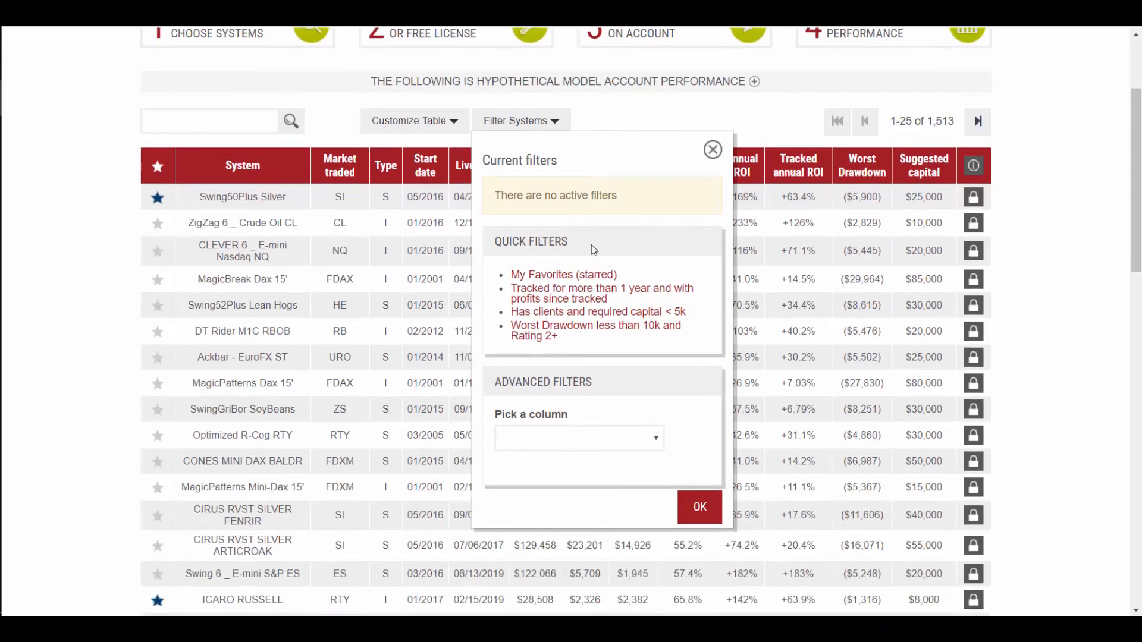
mouse_move(563, 274)
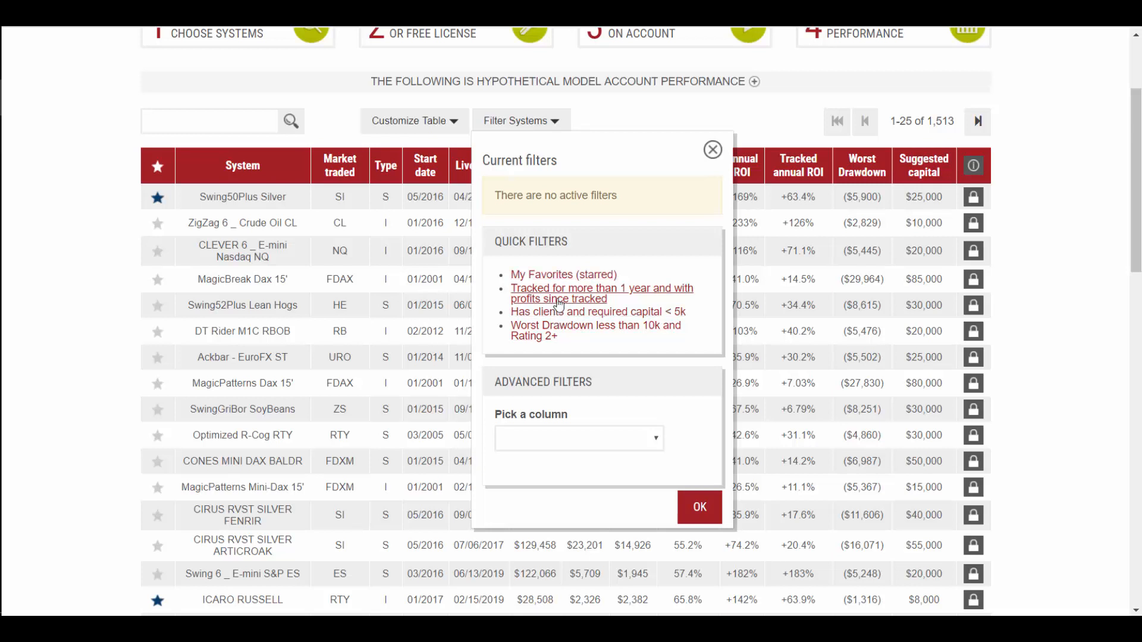
scroll("down", 3)
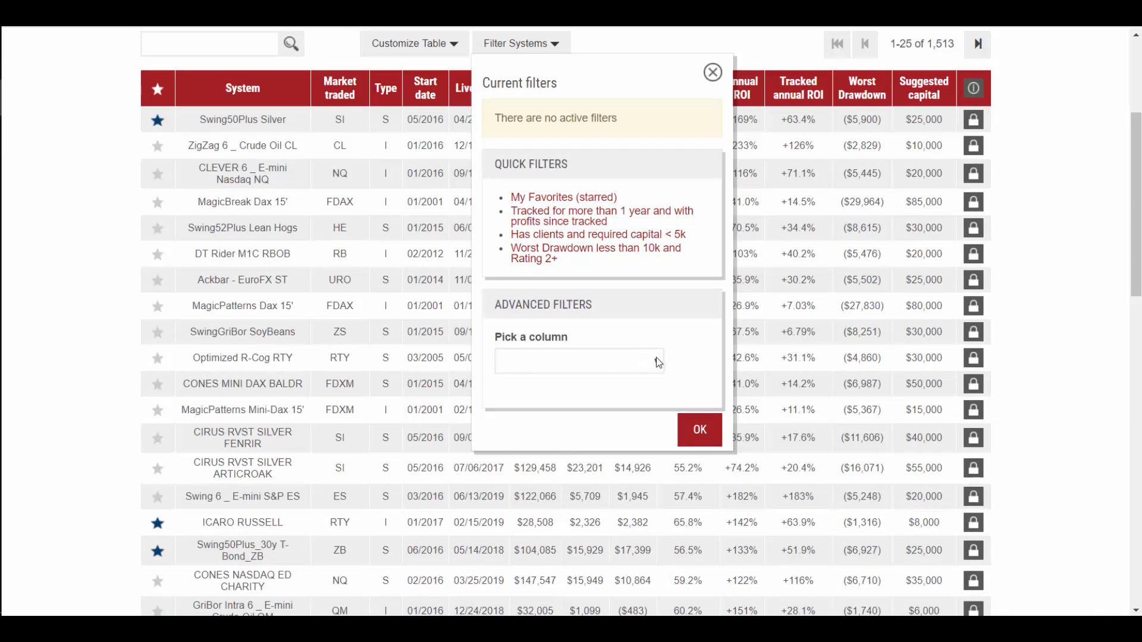
left_click(579, 362)
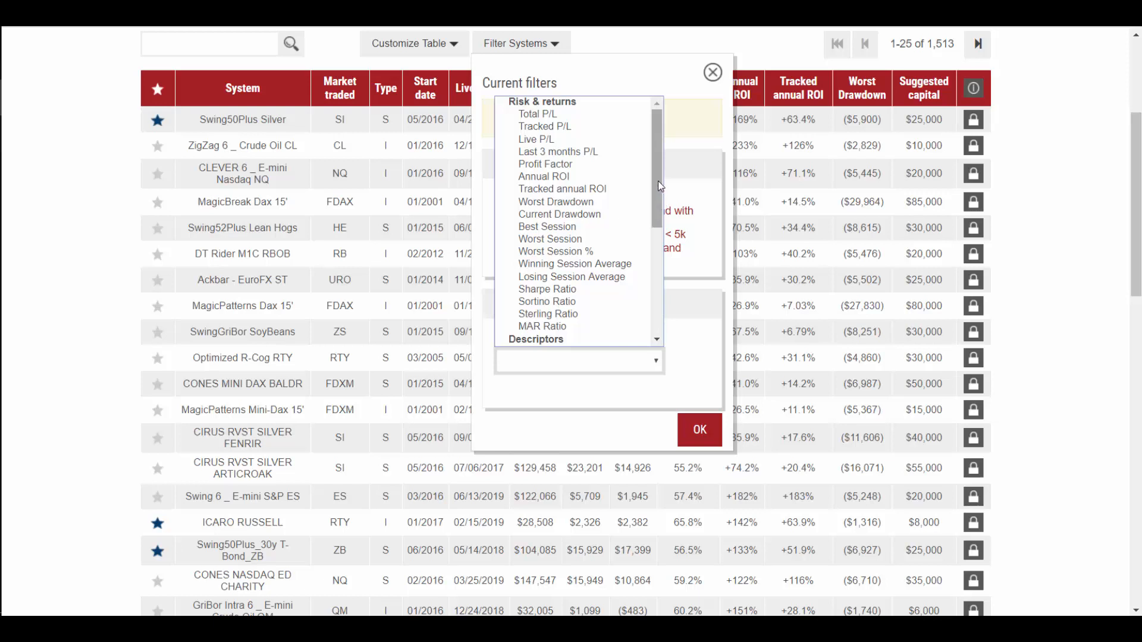
scroll("down", 3)
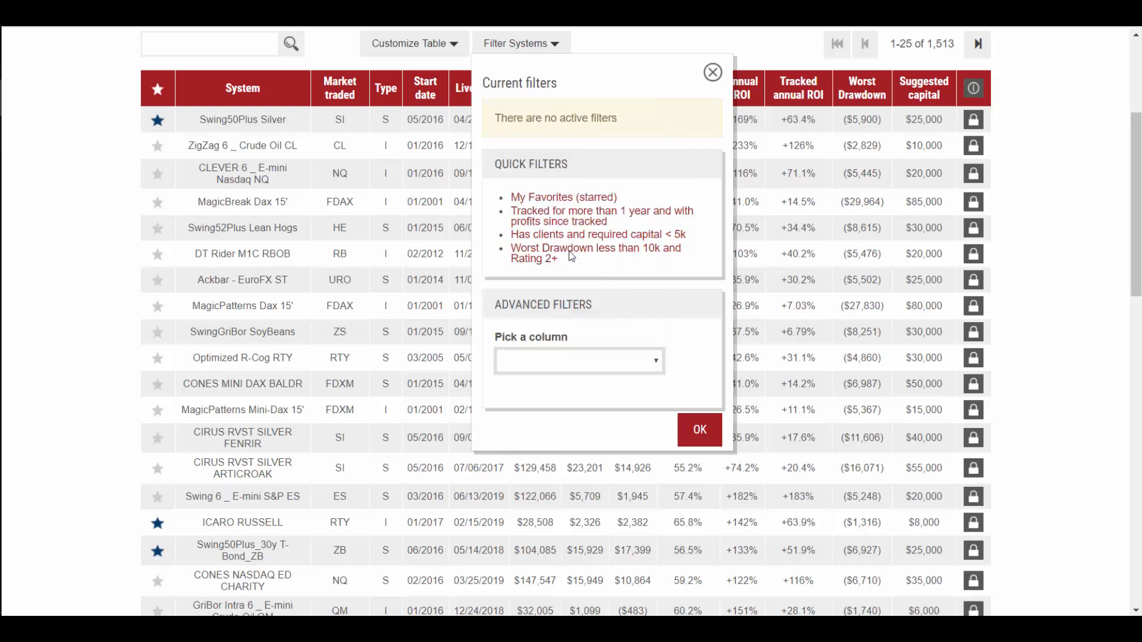
- Add a Market traded filter for DM, ES, NQ, RTY and YM, leaving 566 systems
left_click(578, 361)
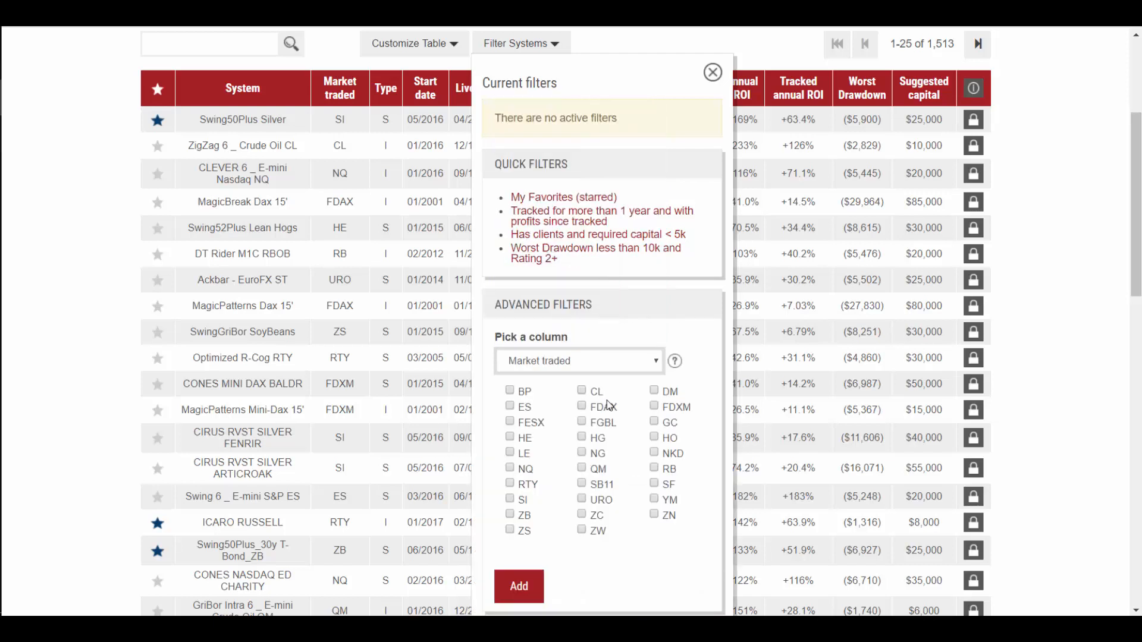
left_click(653, 390)
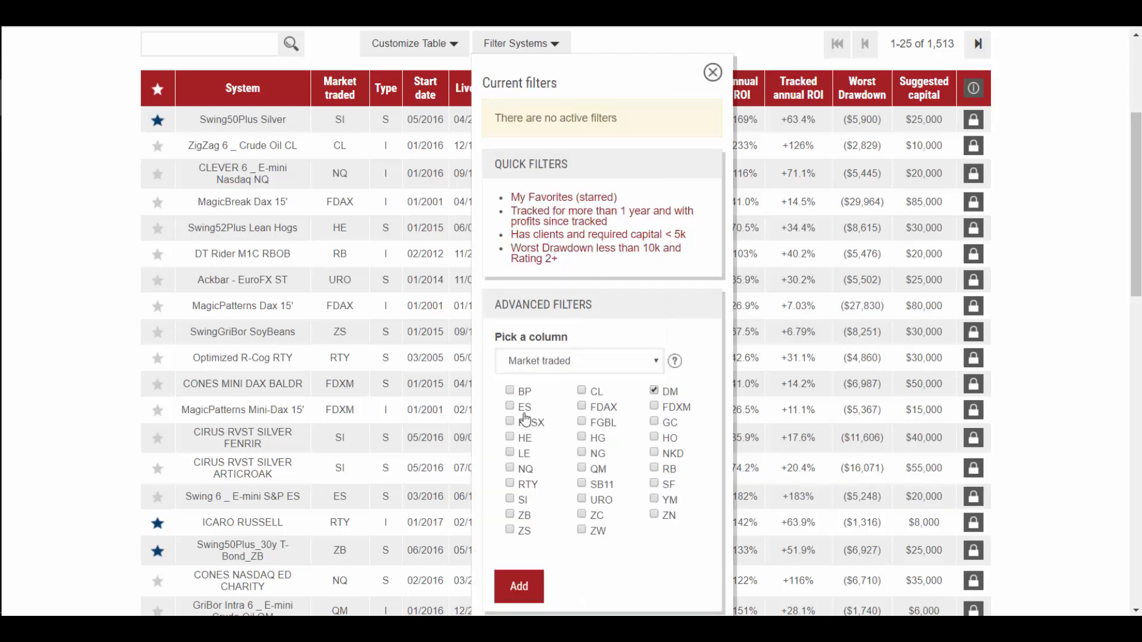
left_click(510, 407)
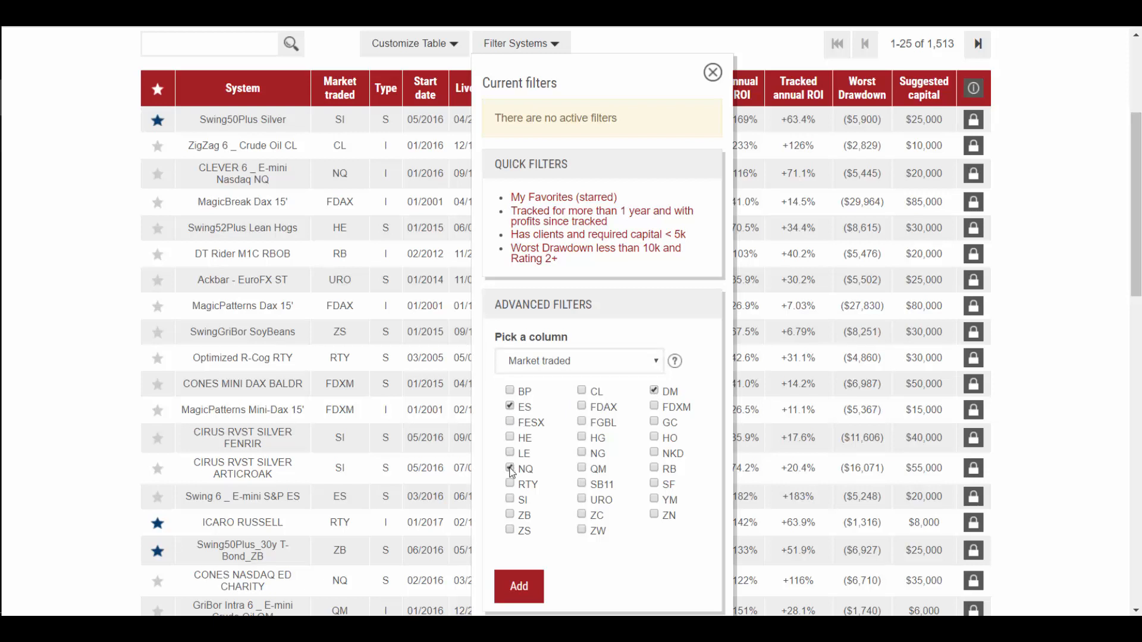
left_click(510, 484)
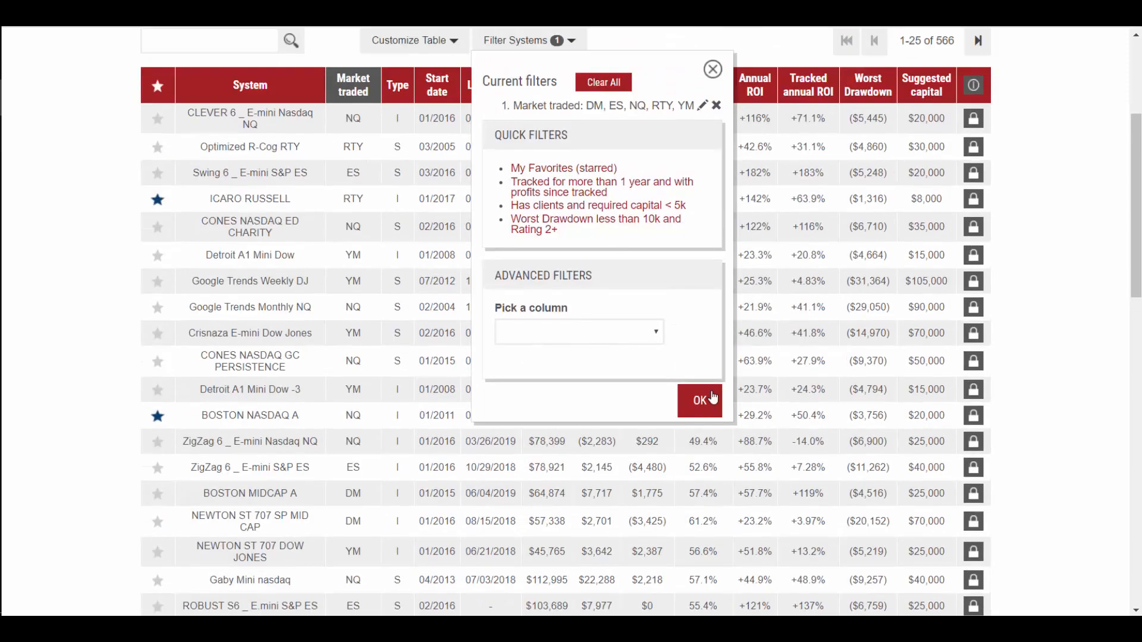
- Apply the market filter and return to the table of 566 matching systems
left_click(699, 400)
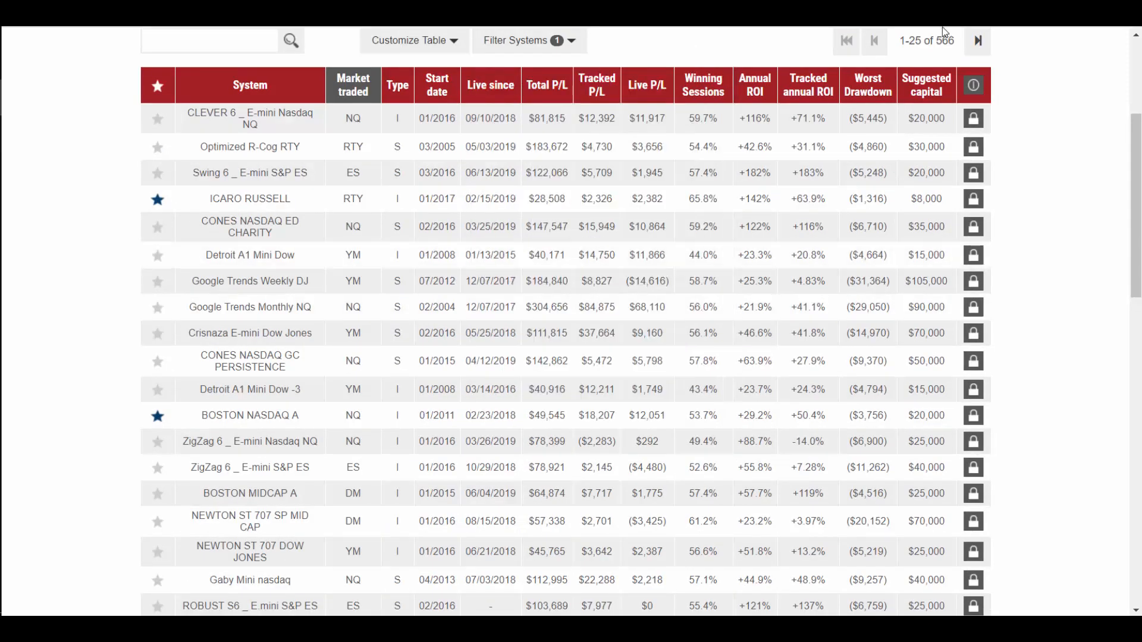
mouse_move(866, 90)
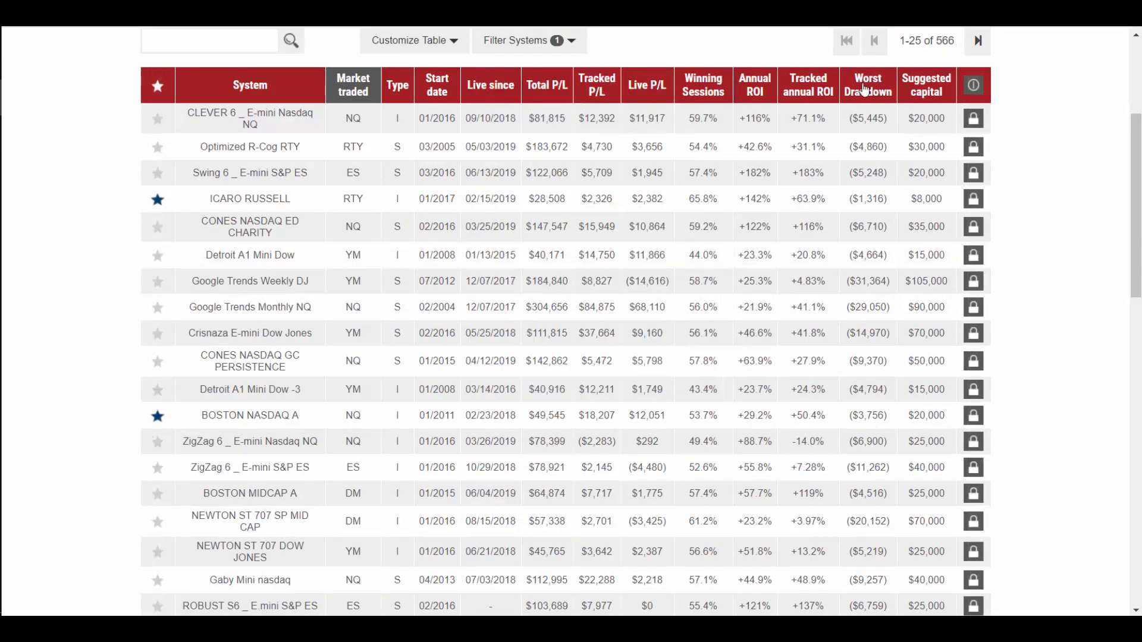
mouse_move(355, 247)
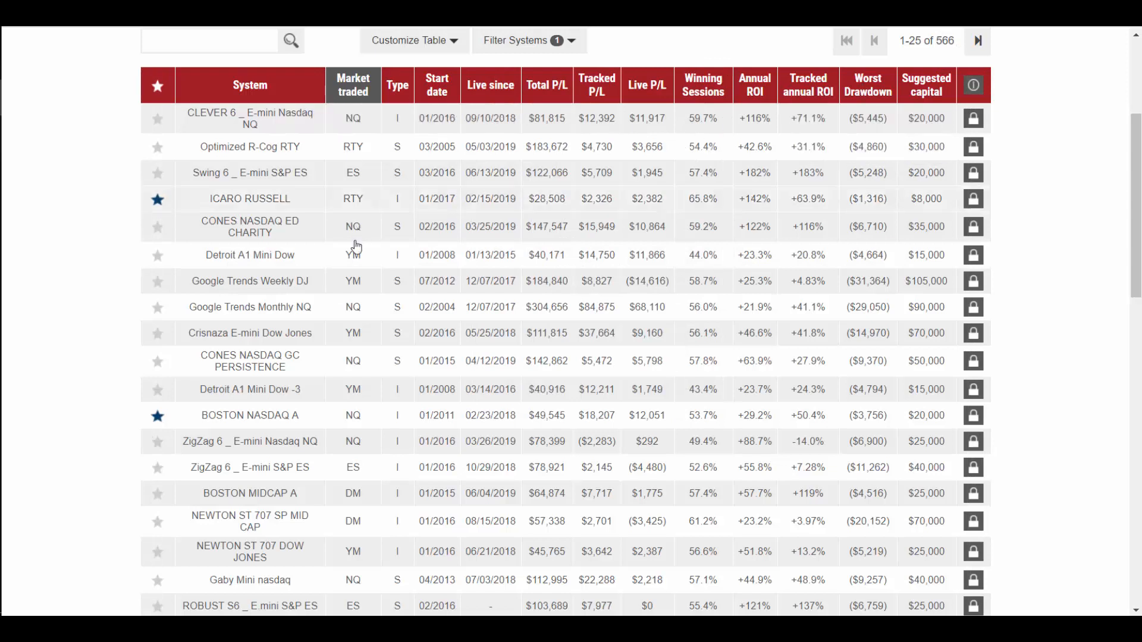
mouse_move(547, 251)
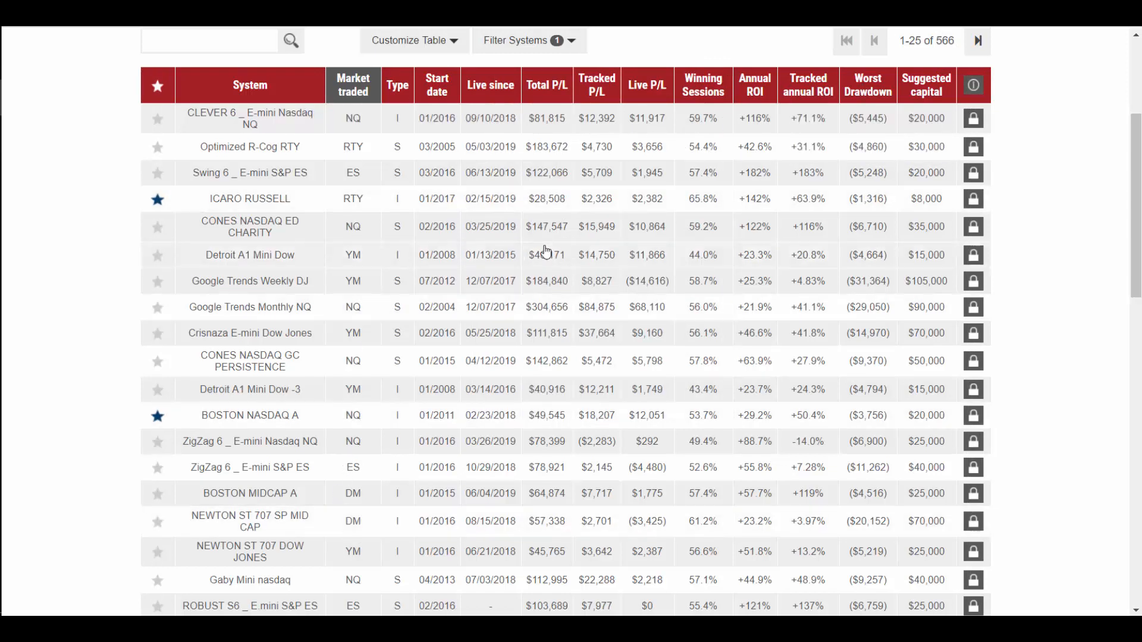
- Add a Suggested capital filter of 2000 to 25000 and apply it, leaving 104 systems
left_click(523, 40)
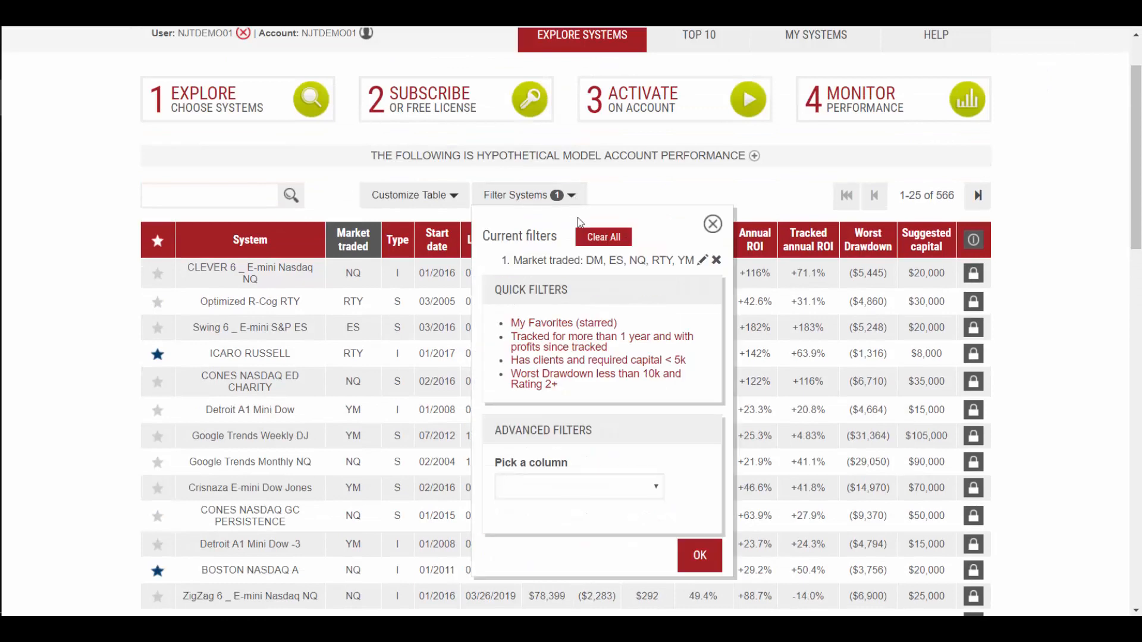
scroll("down", 3)
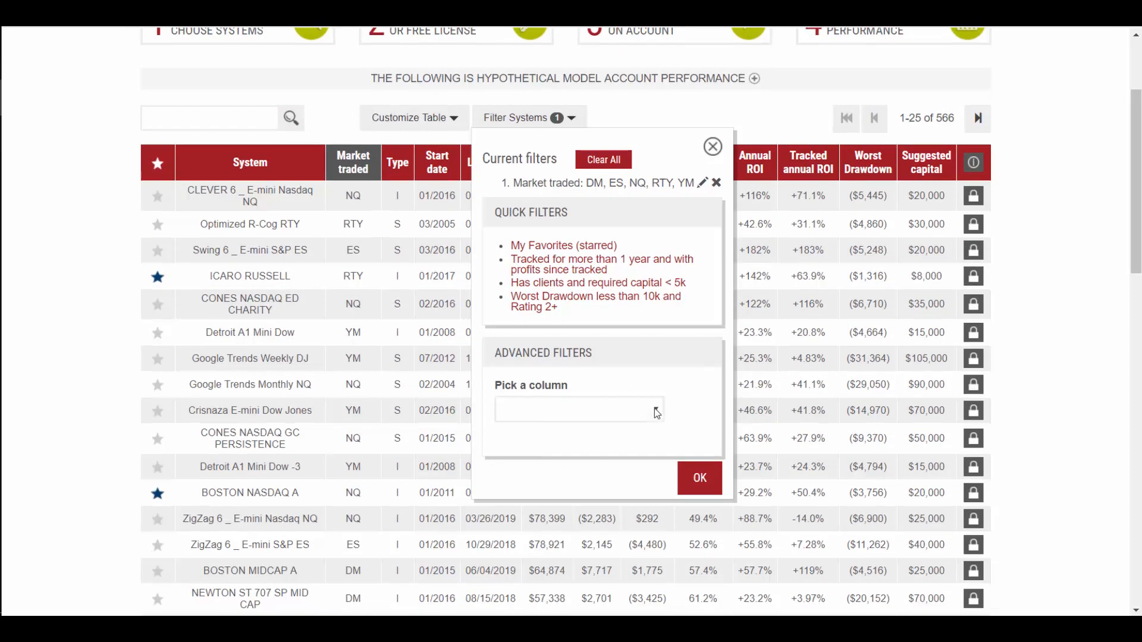
left_click(579, 409)
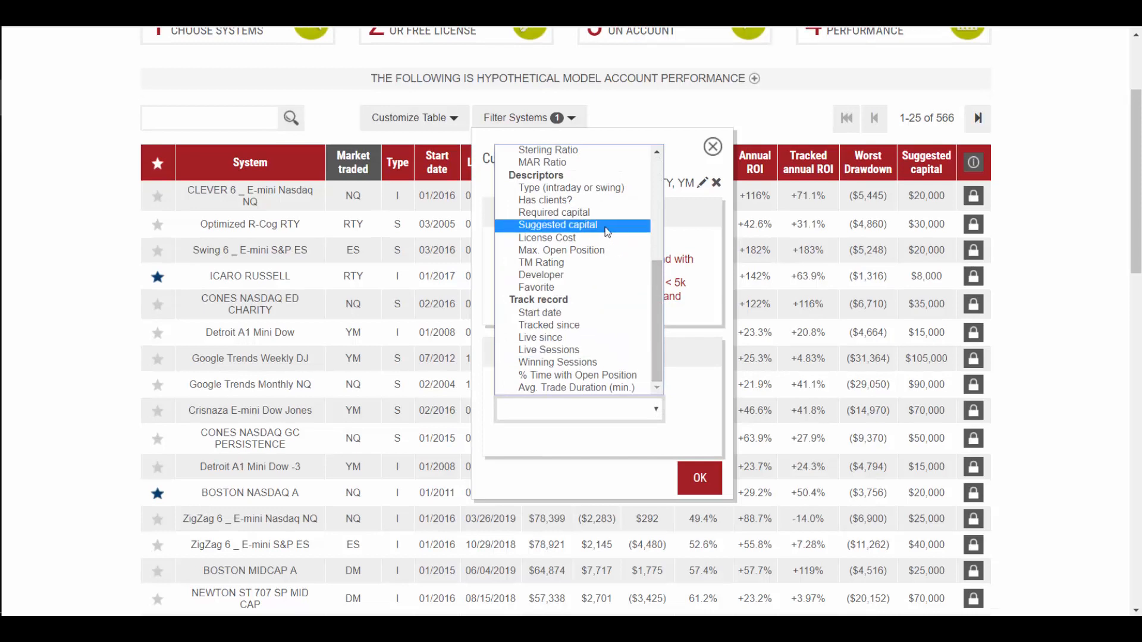
left_click(557, 225)
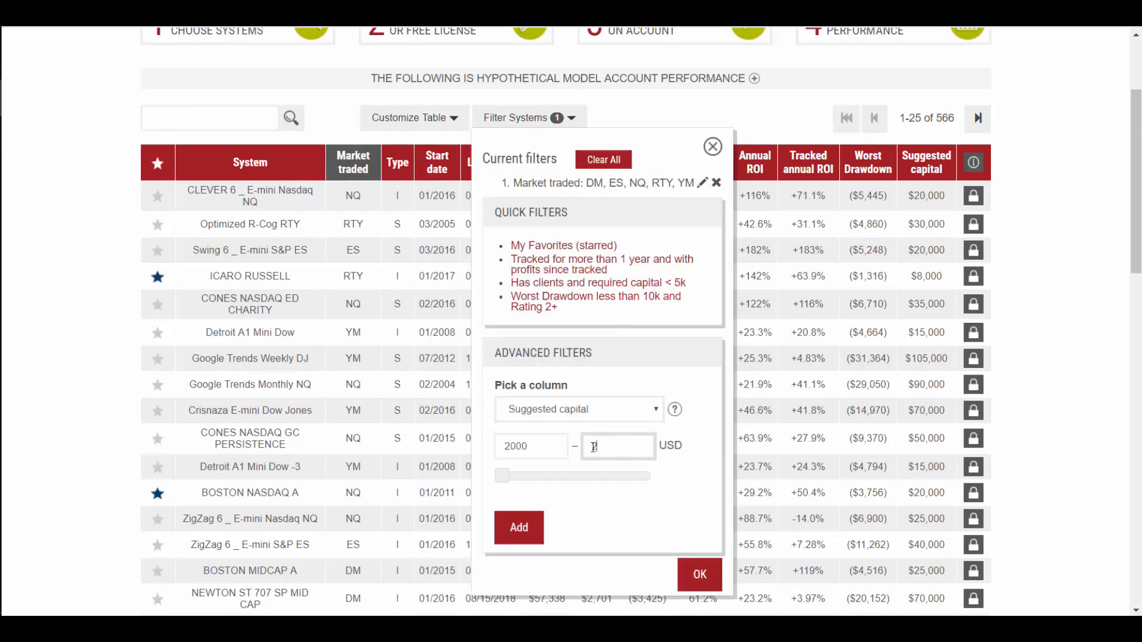
type("25000")
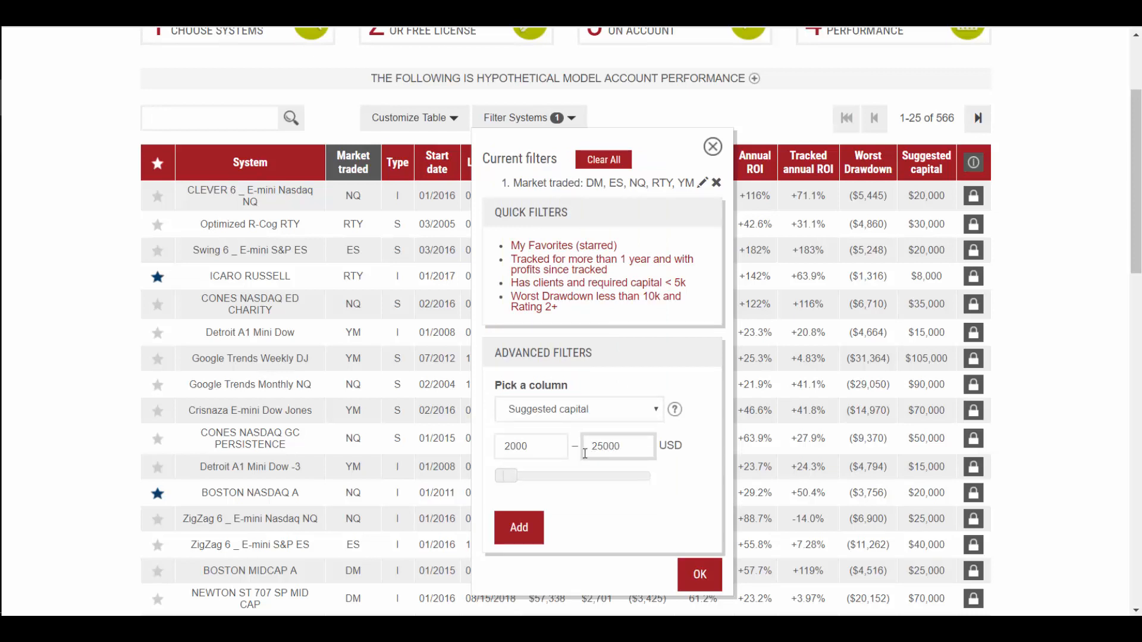
left_click(518, 527)
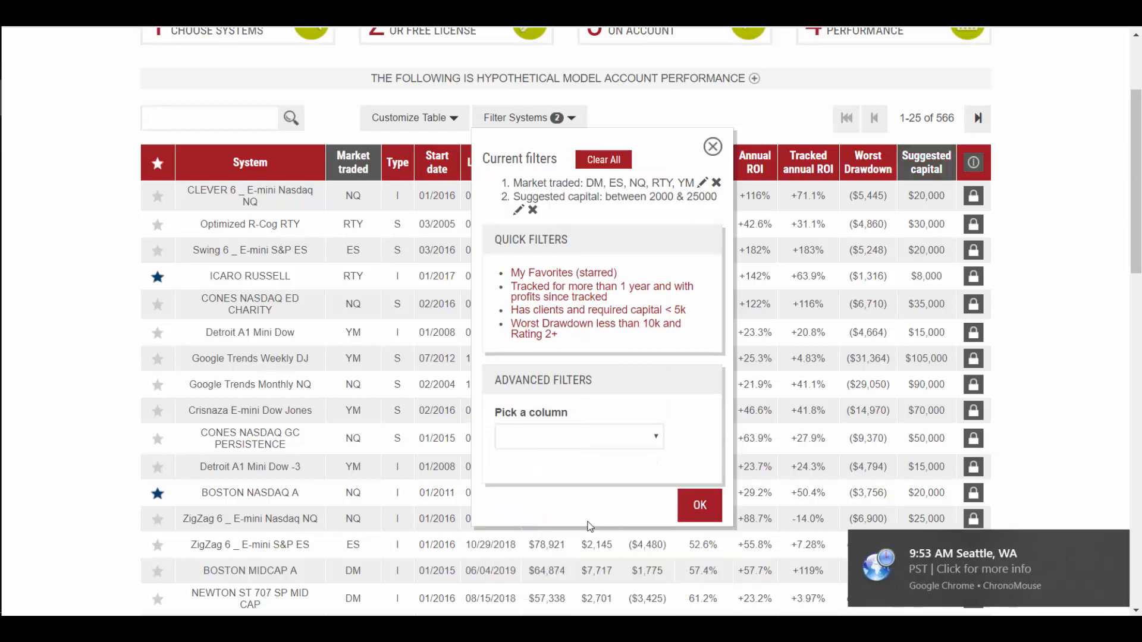
left_click(699, 505)
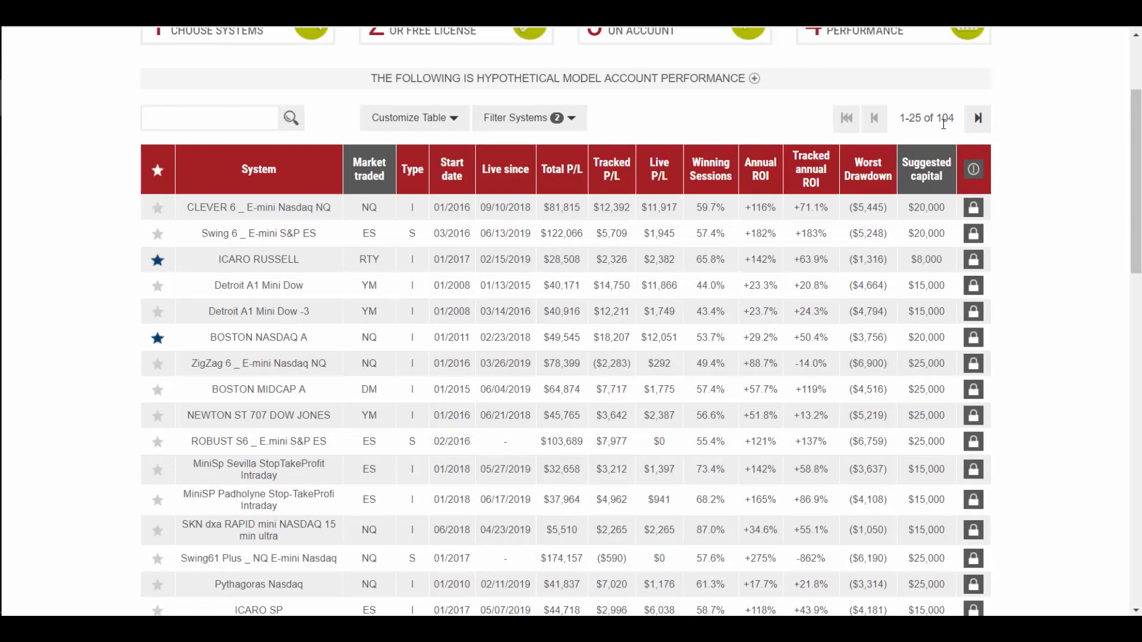
mouse_move(569, 117)
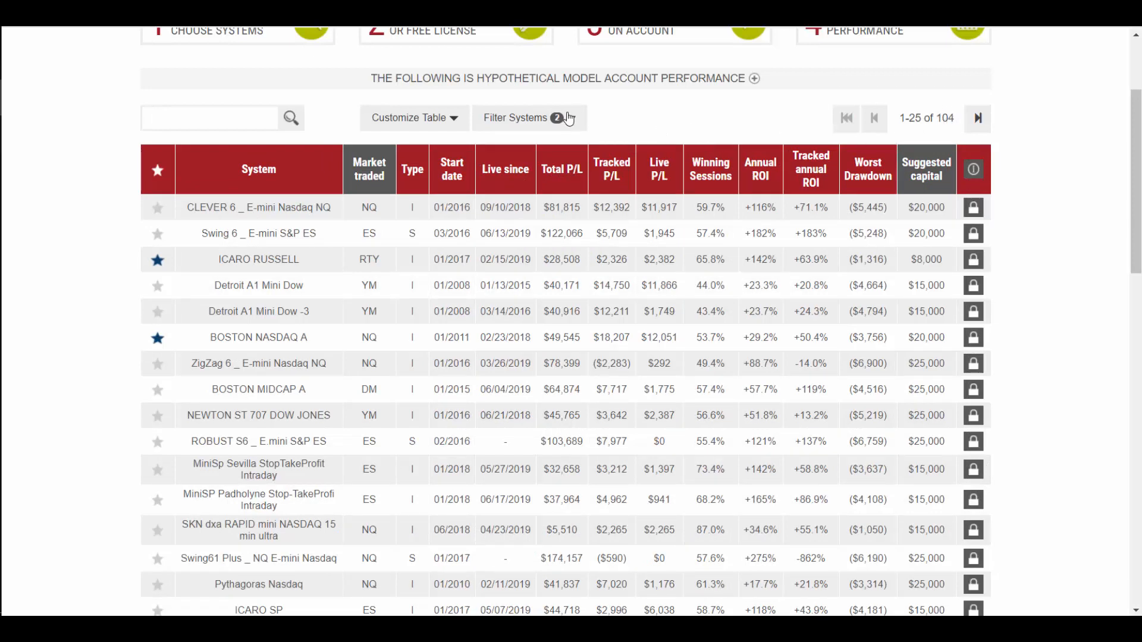
- Add a Tracked since filter of 8/9/2006 to 1/19/2019 and apply it, leaving 66 systems
left_click(519, 117)
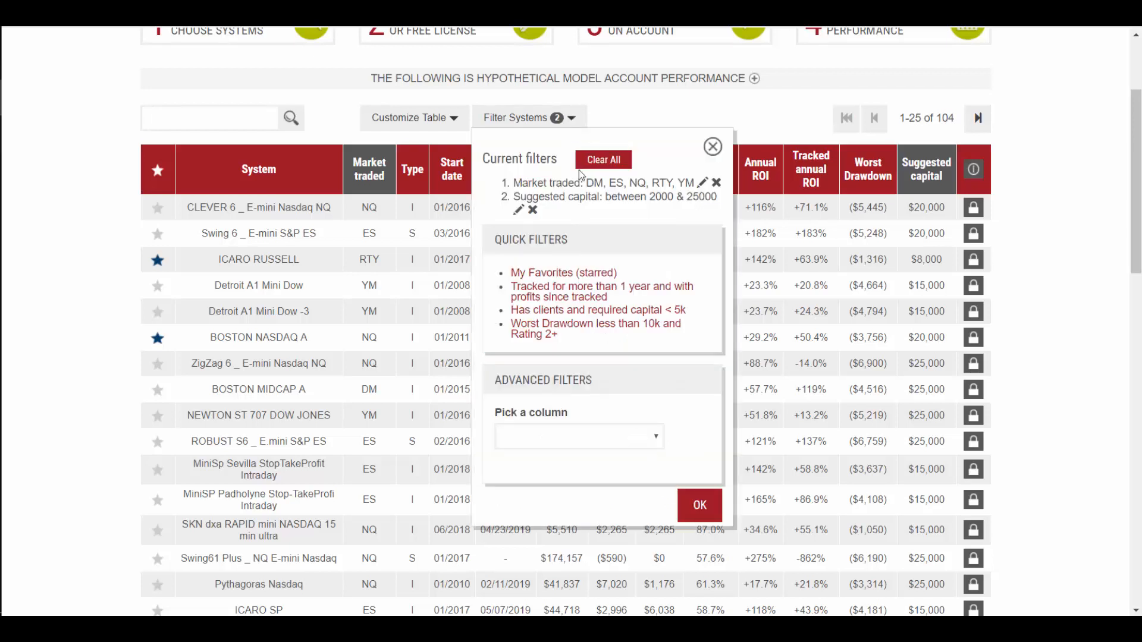
scroll("down", 3)
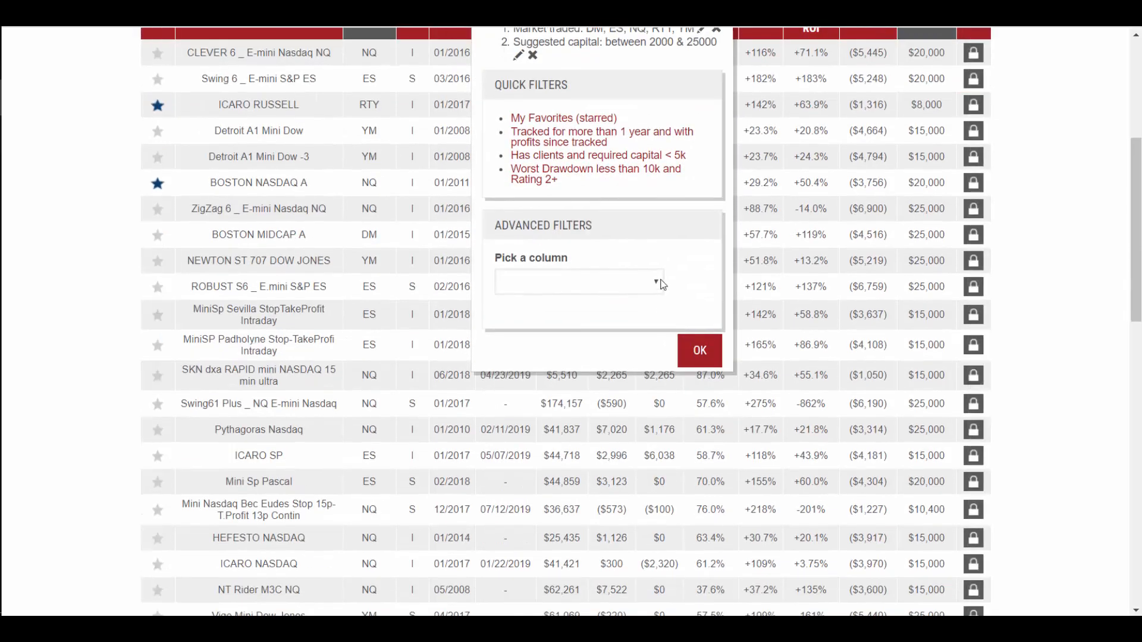
left_click(579, 281)
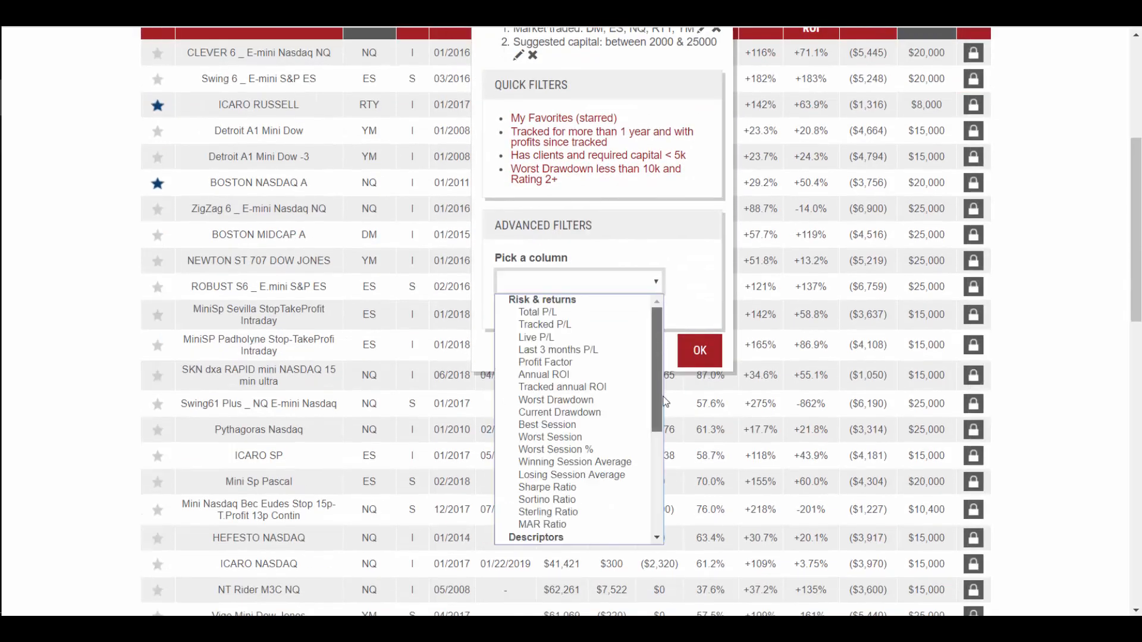
scroll("down", 3)
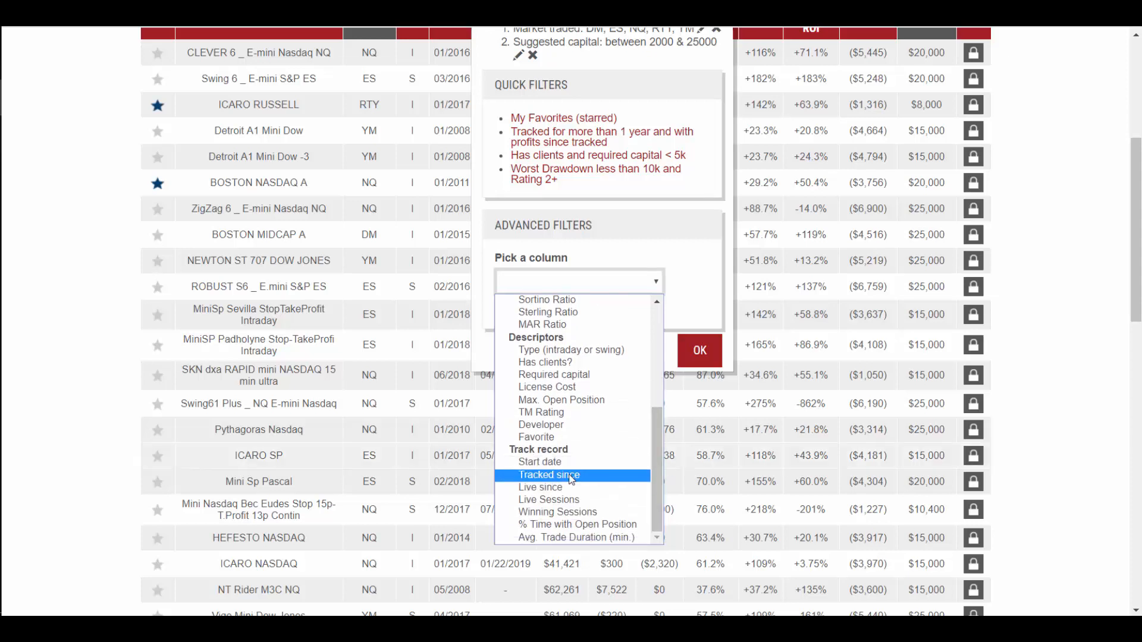
left_click(550, 475)
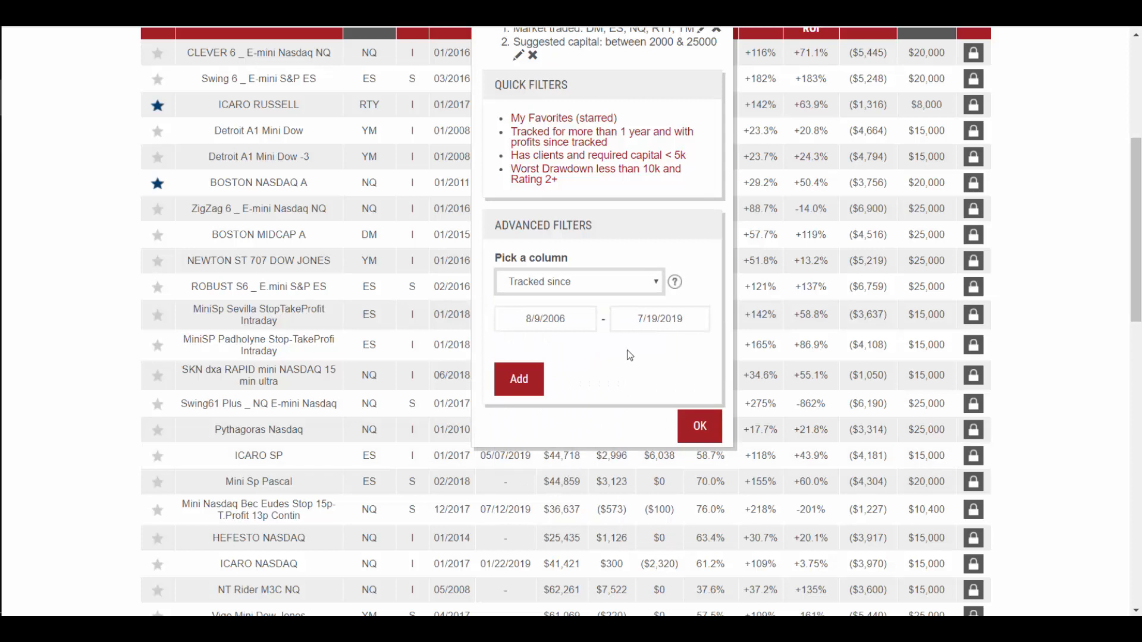
left_click(658, 319)
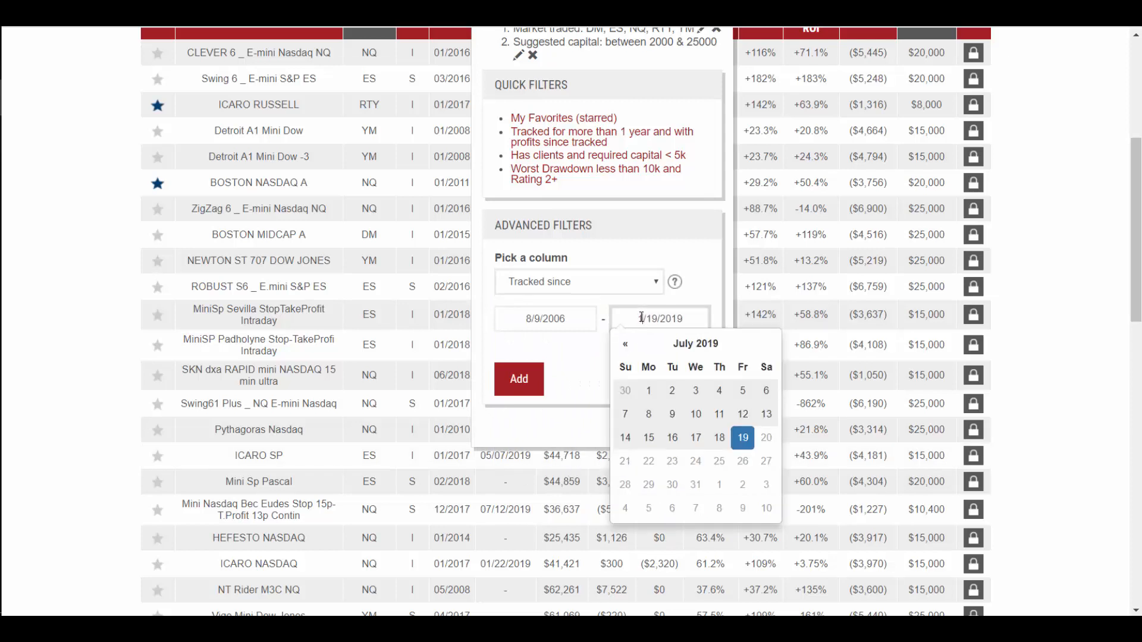
left_click(624, 343)
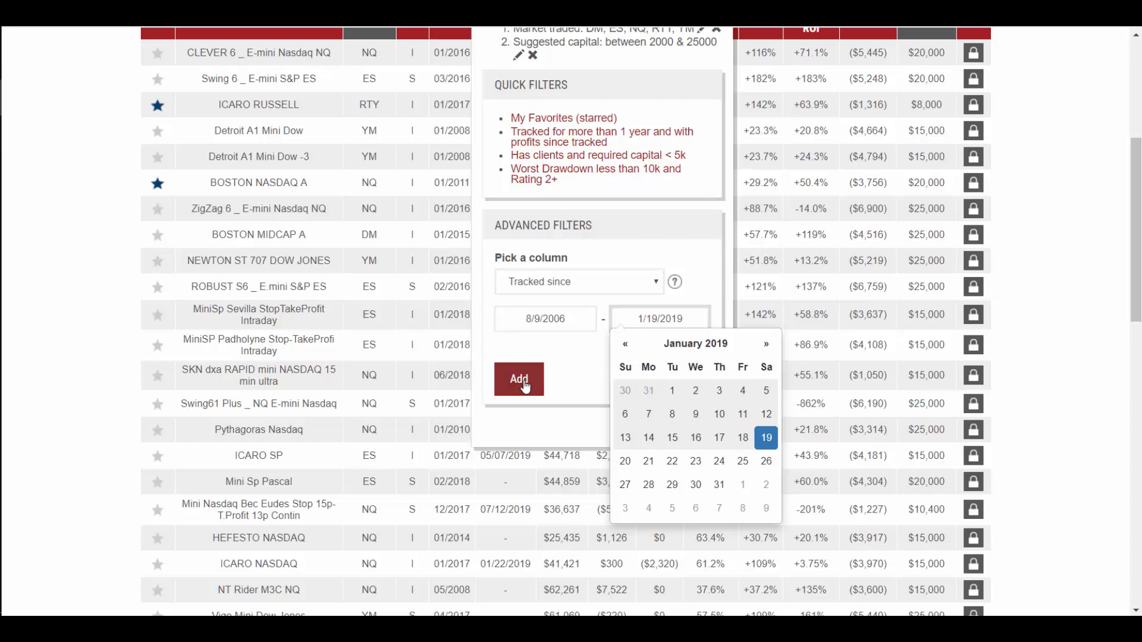
left_click(519, 378)
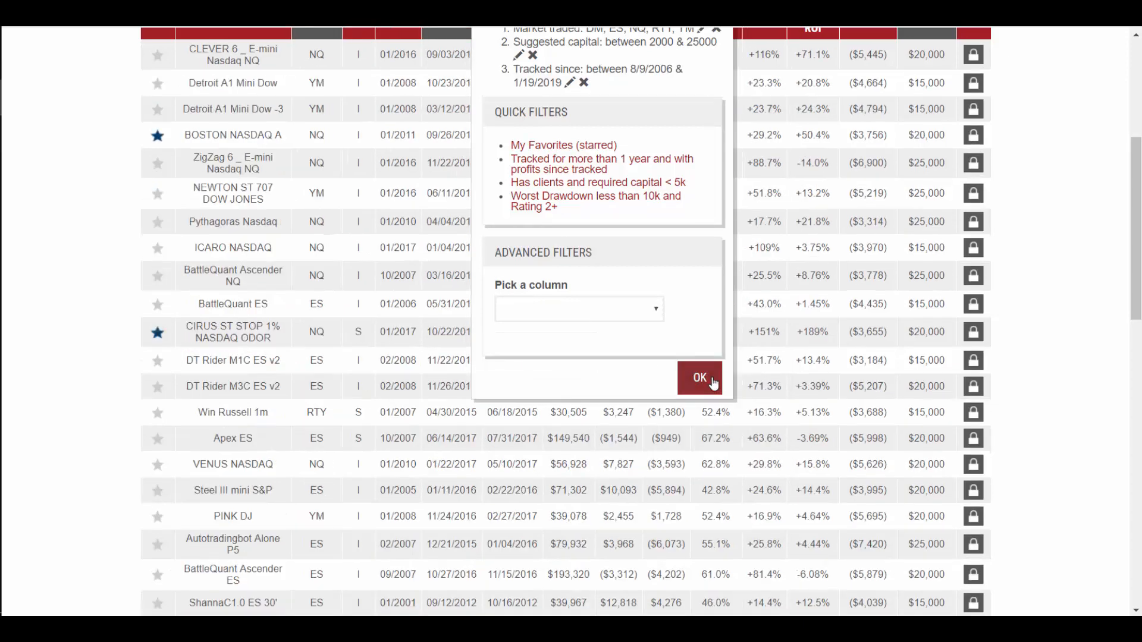
left_click(699, 378)
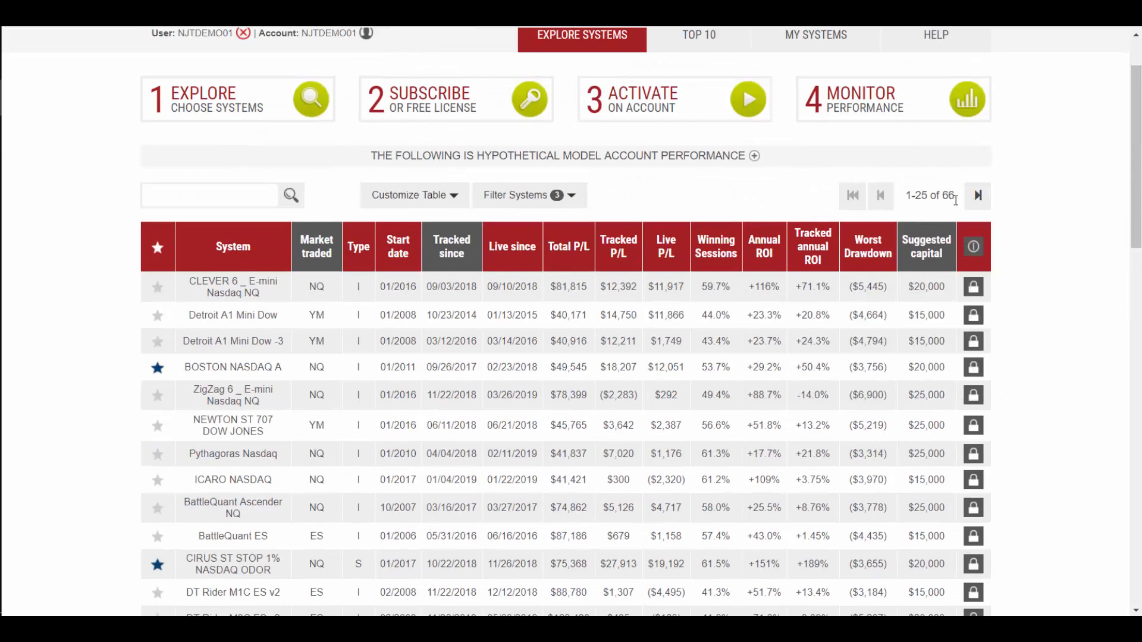
mouse_move(581, 394)
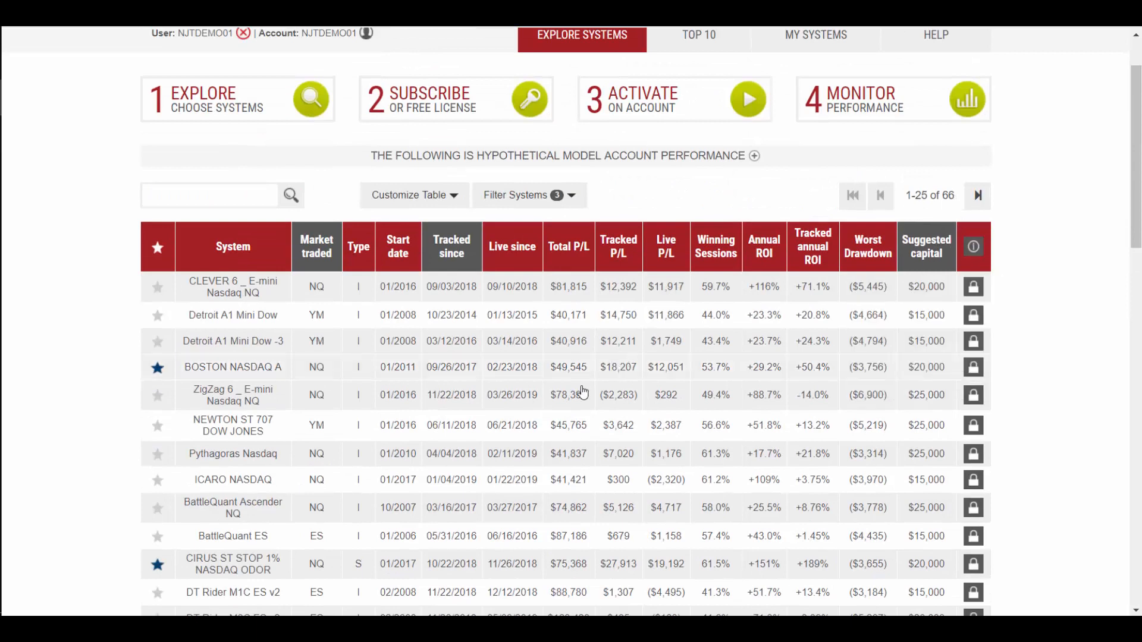
mouse_move(628, 246)
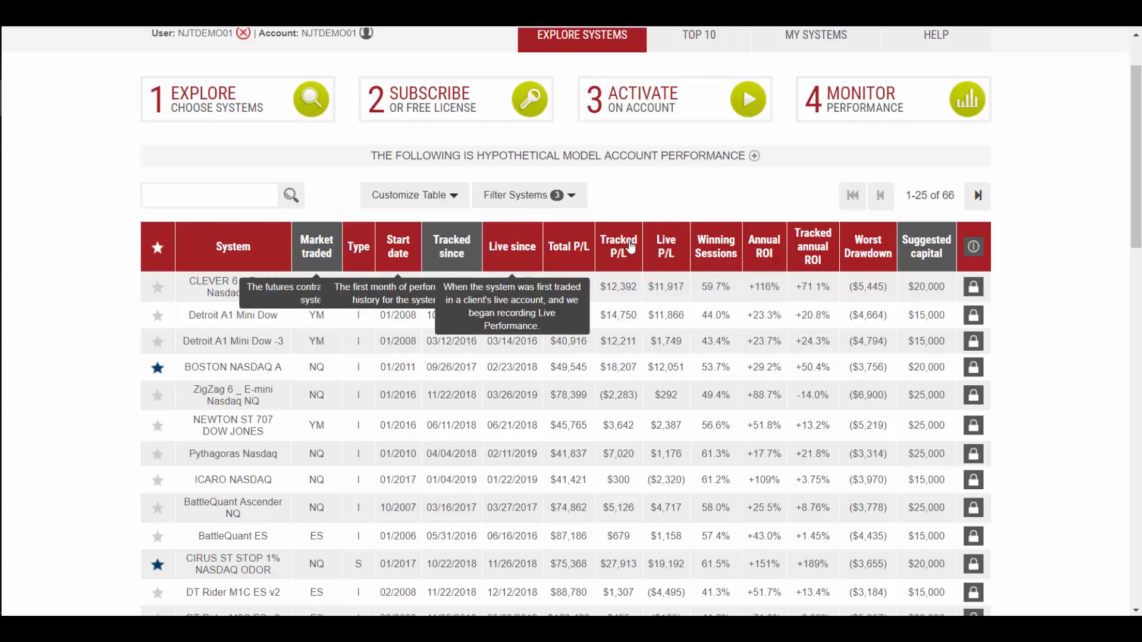
mouse_move(787, 362)
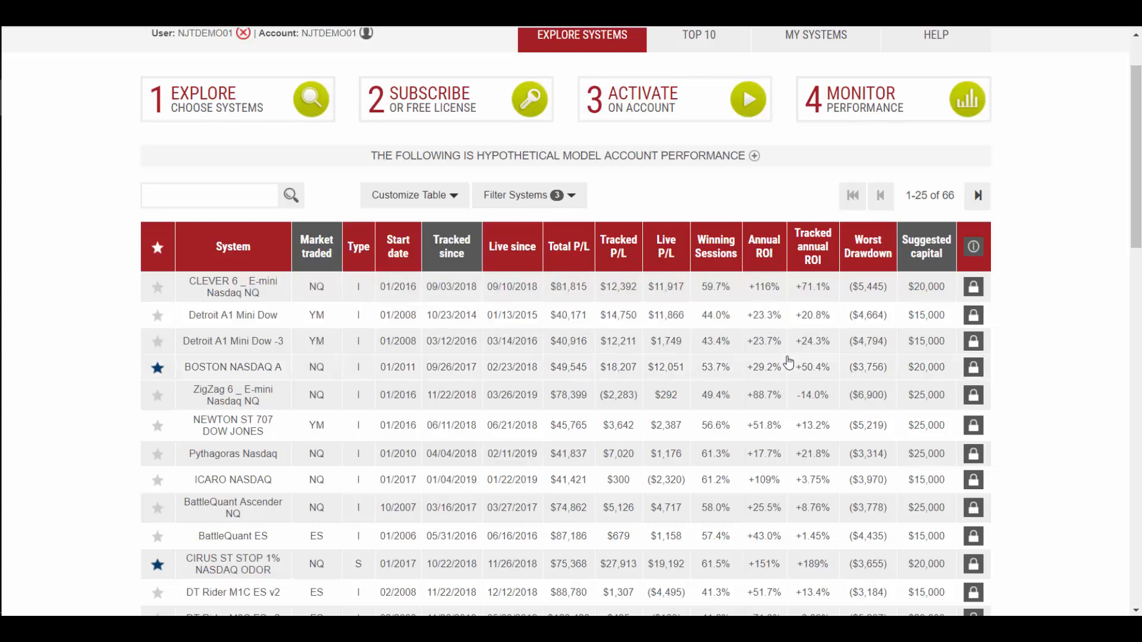
mouse_move(763, 246)
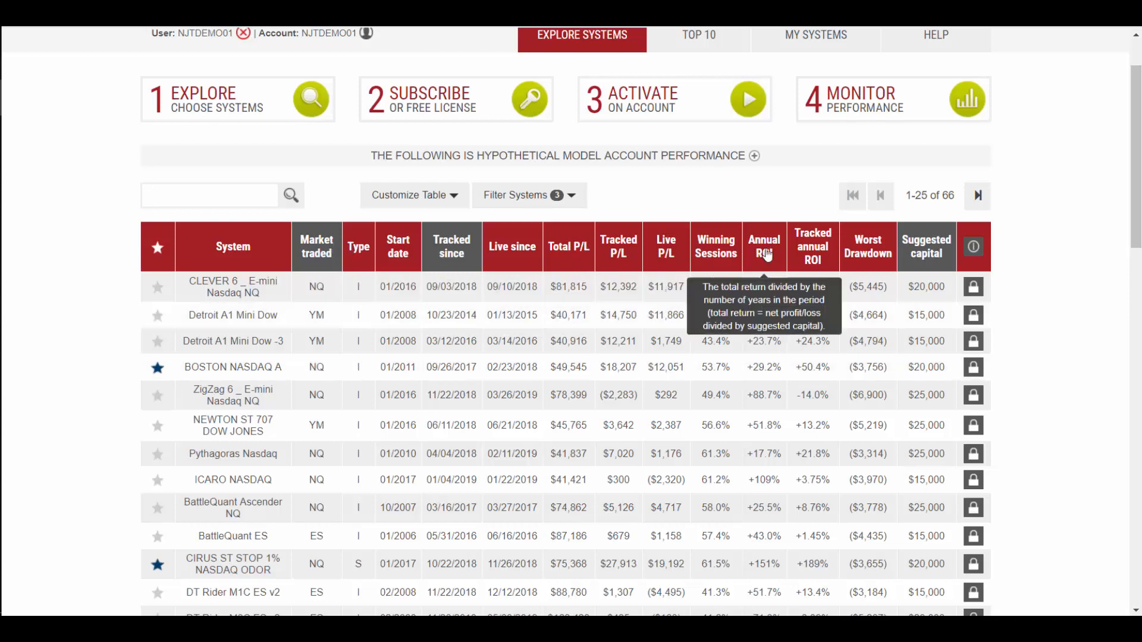
- Sort the 66 filtered systems by Annual ROI, highest first
left_click(764, 246)
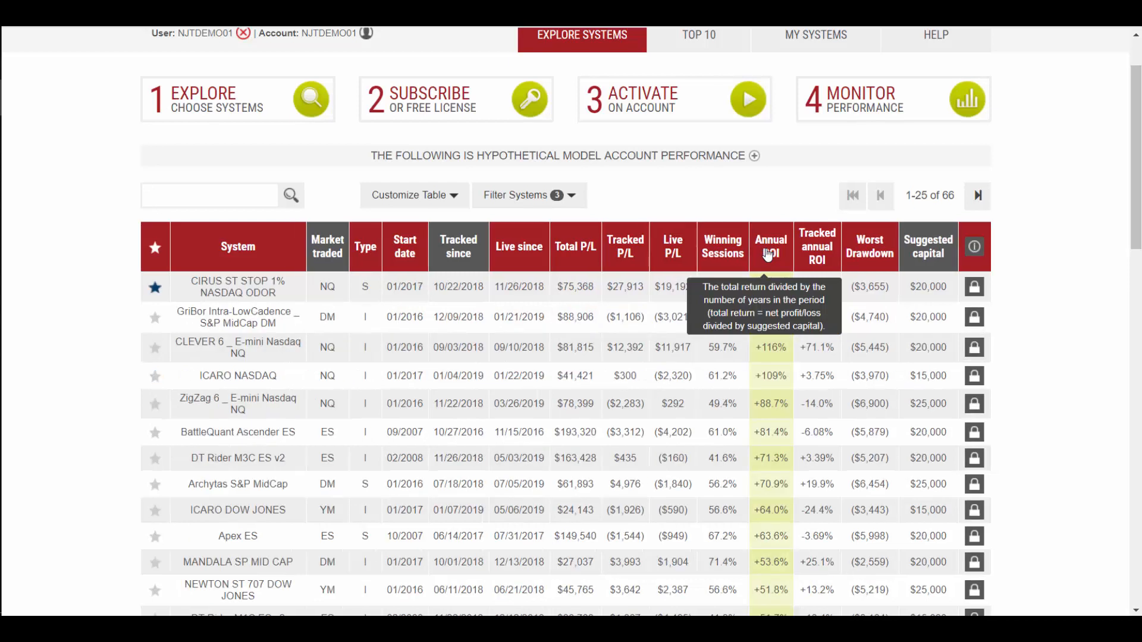
mouse_move(755, 411)
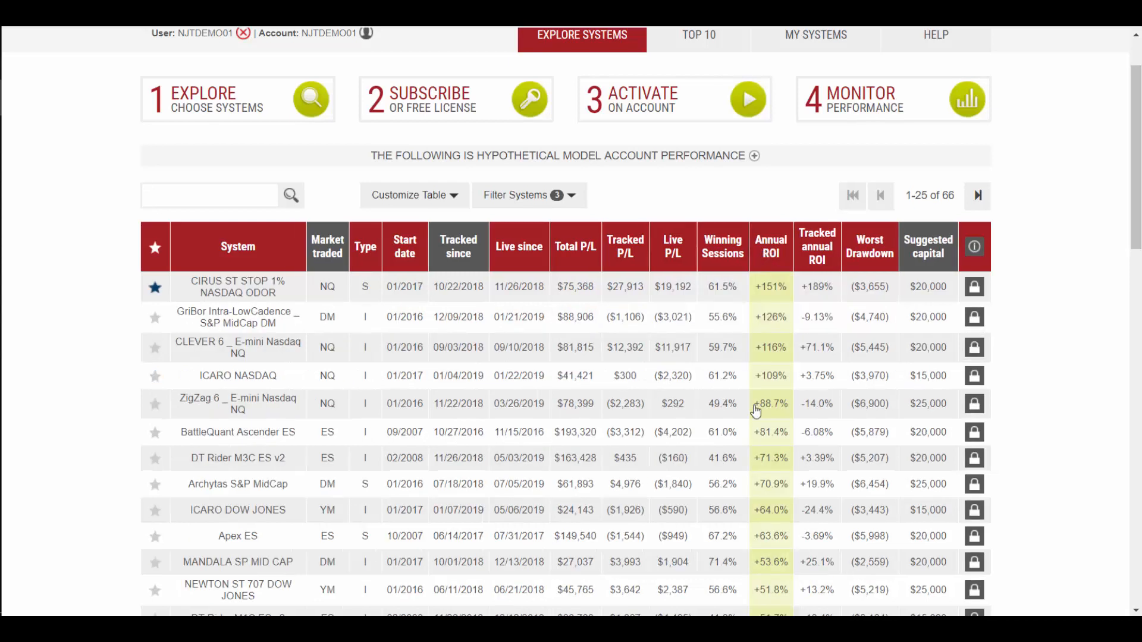
mouse_move(770, 246)
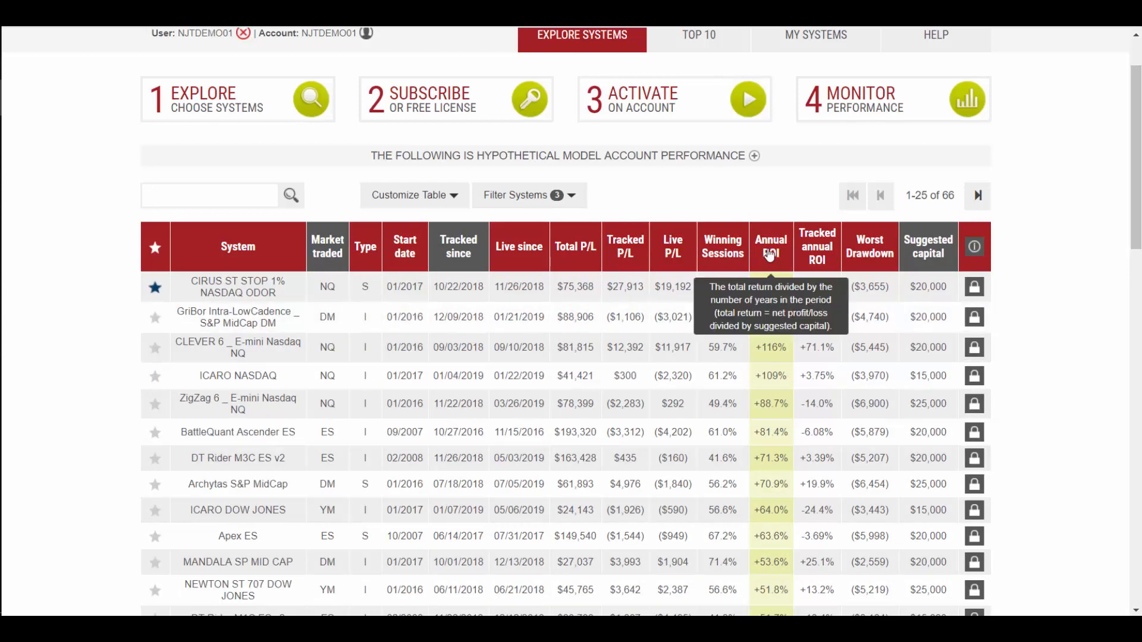
mouse_move(869, 247)
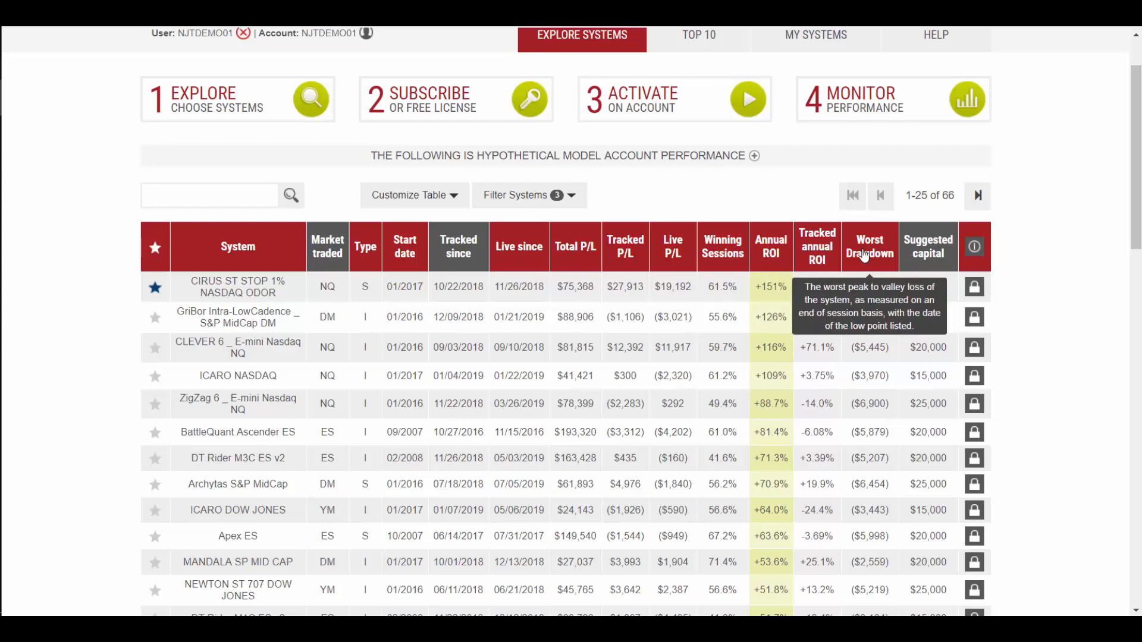
- Sort the 66 filtered systems by Worst Drawdown, smallest drawdowns first
left_click(869, 247)
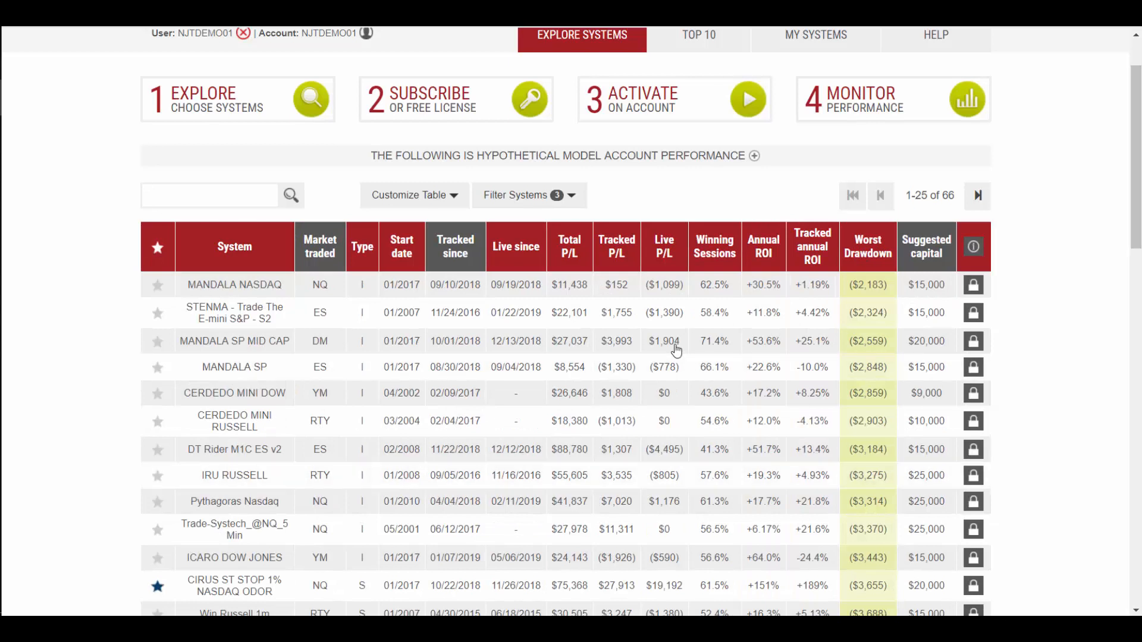
mouse_move(670, 199)
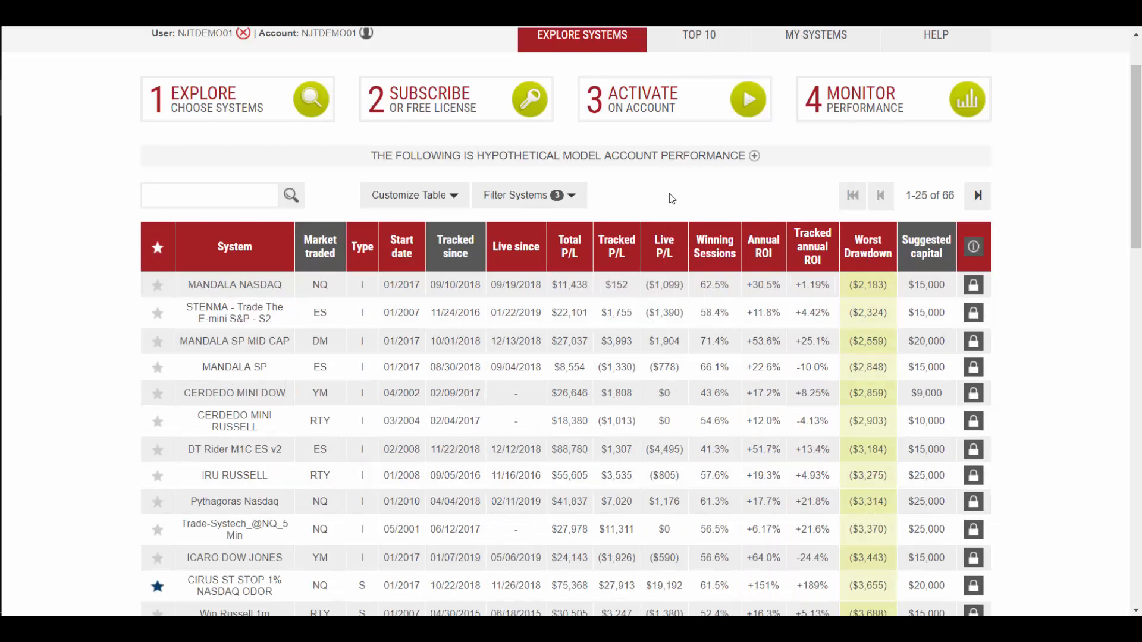